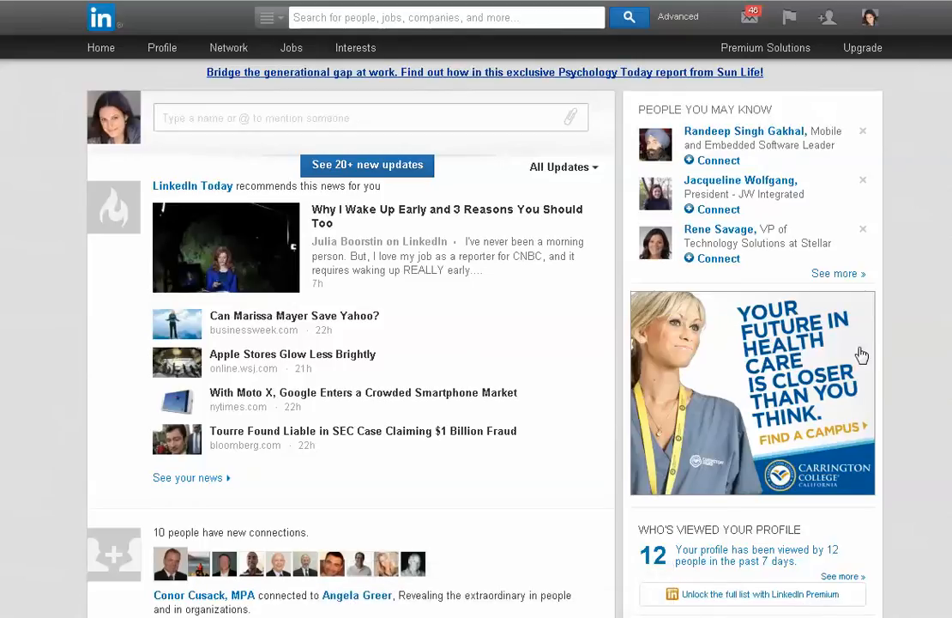
- Browse the LinkedIn home feed and return to the top of the home page
scroll("down", 3)
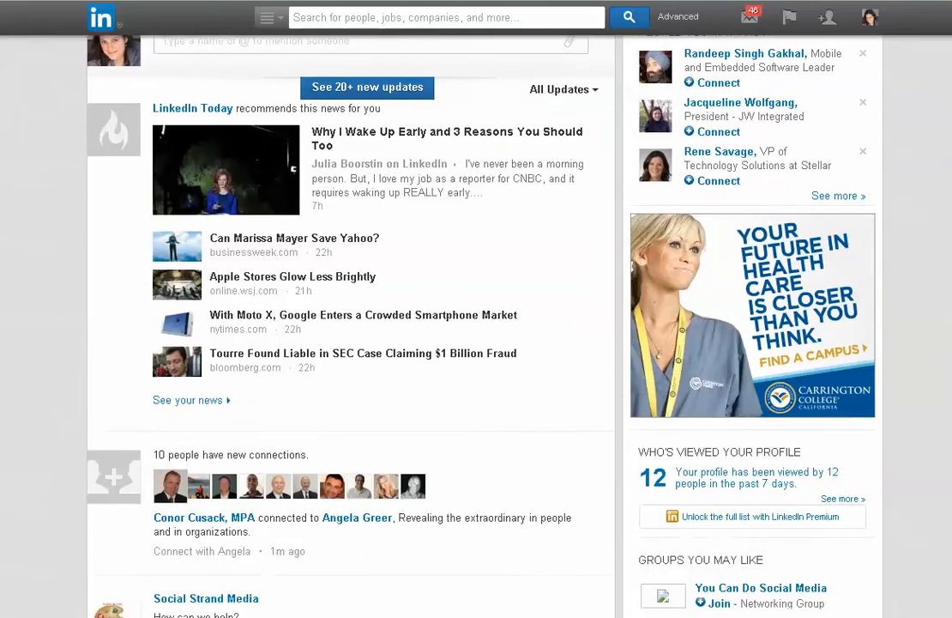
scroll("down", 3)
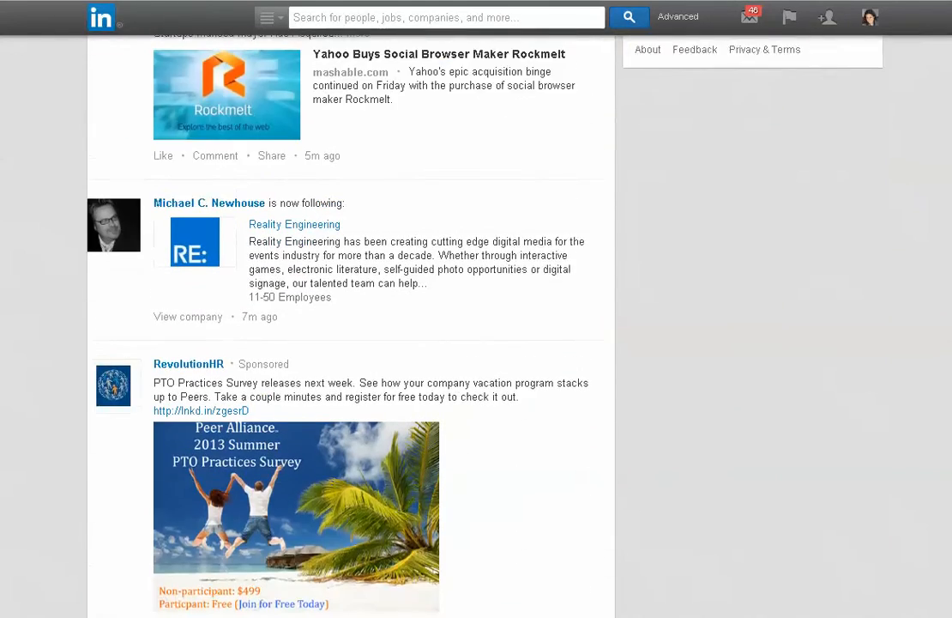
scroll("down", 3)
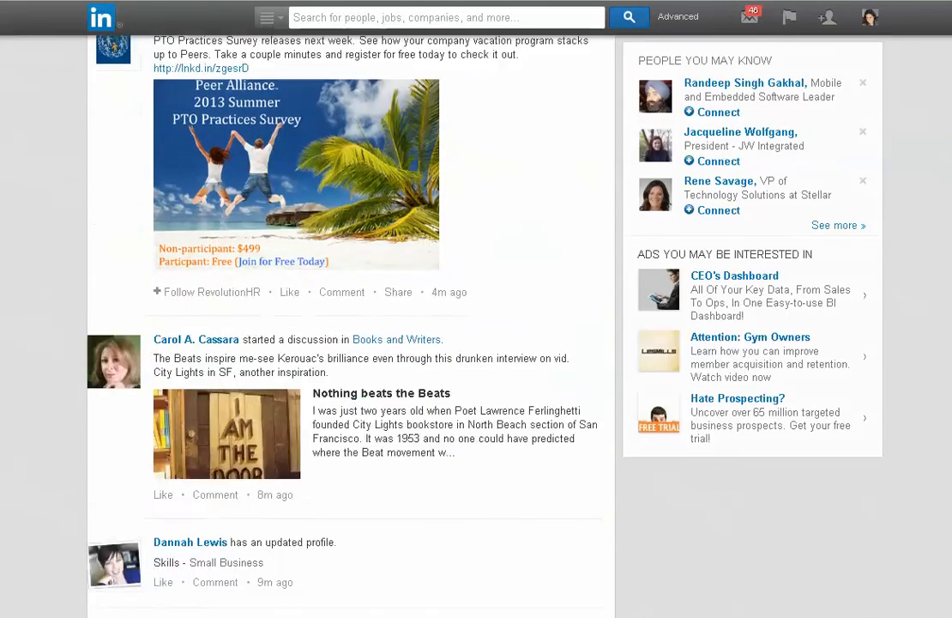
scroll("up", 3)
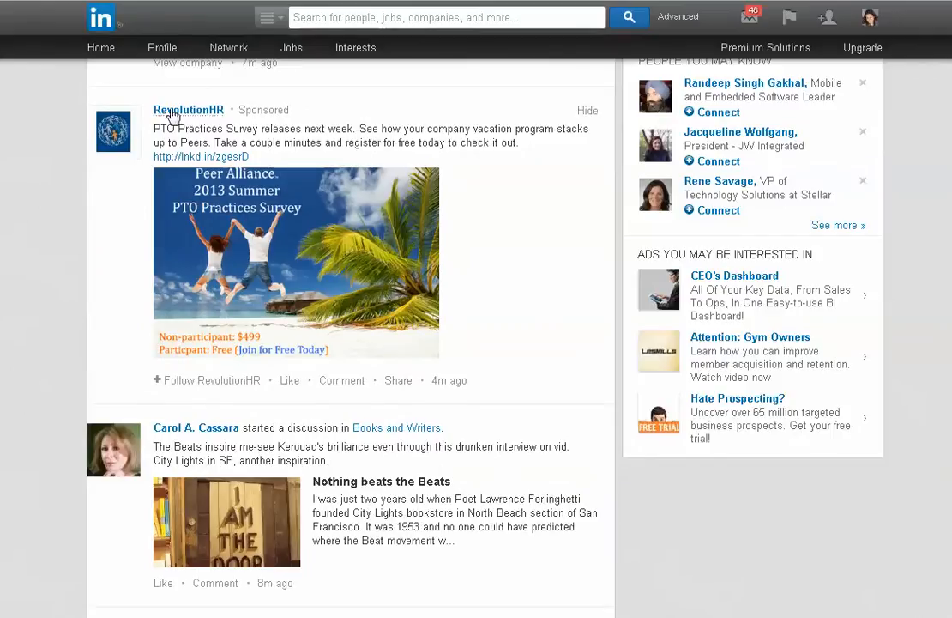
mouse_move(168, 439)
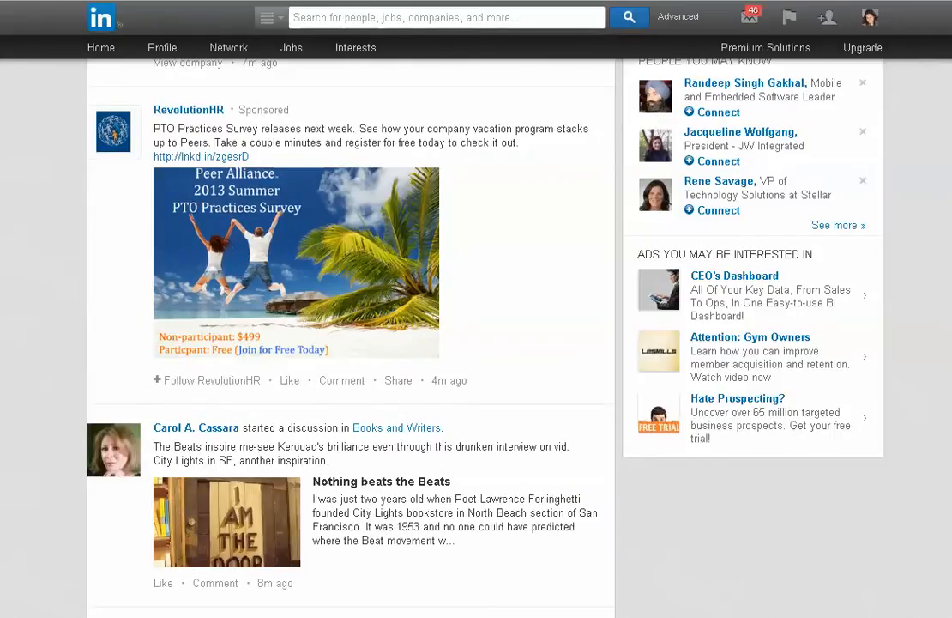
left_click(99, 48)
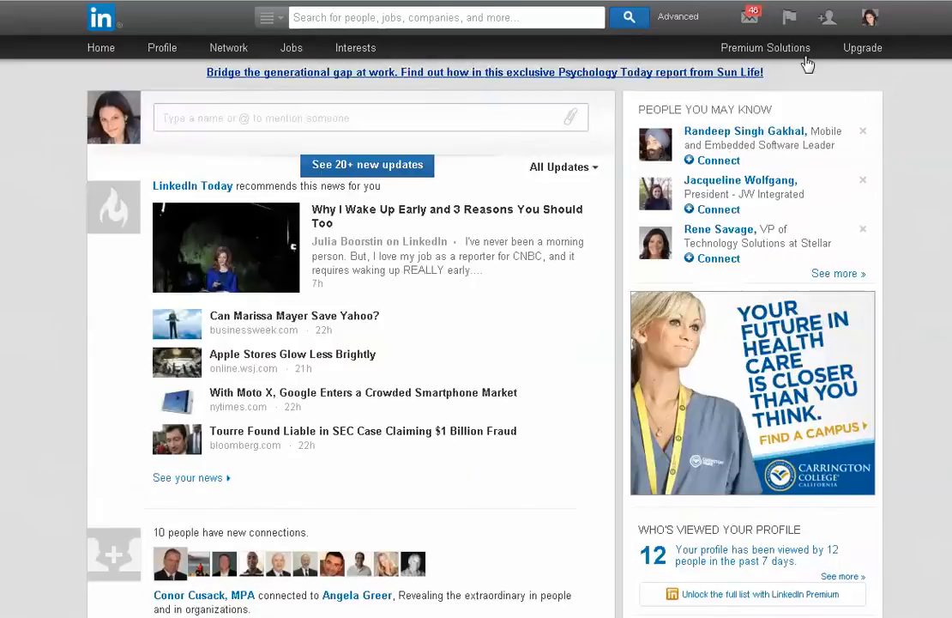
- Go to the LinkedIn Ads advertising page via the business solutions menu
left_click(765, 48)
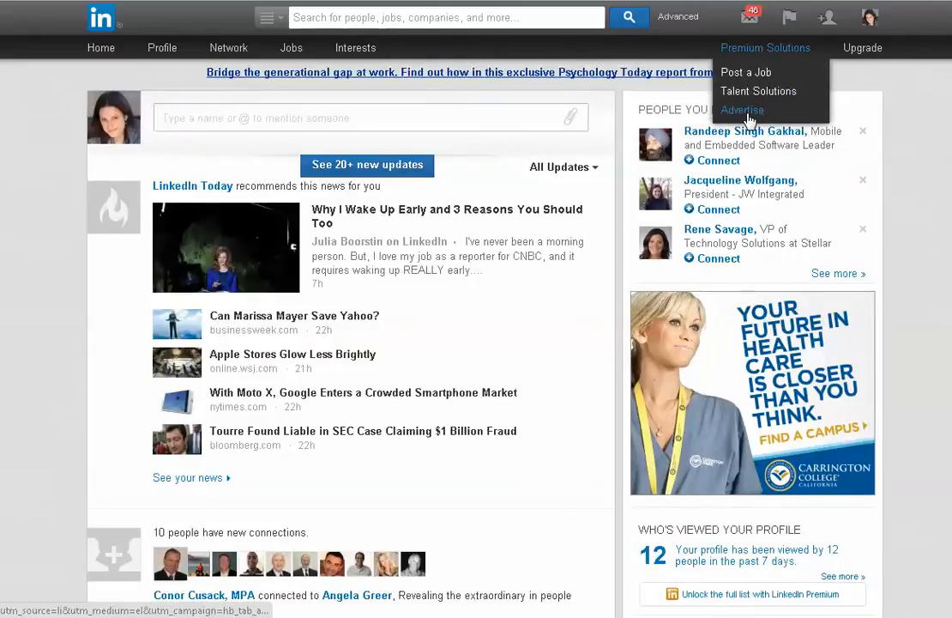
left_click(741, 110)
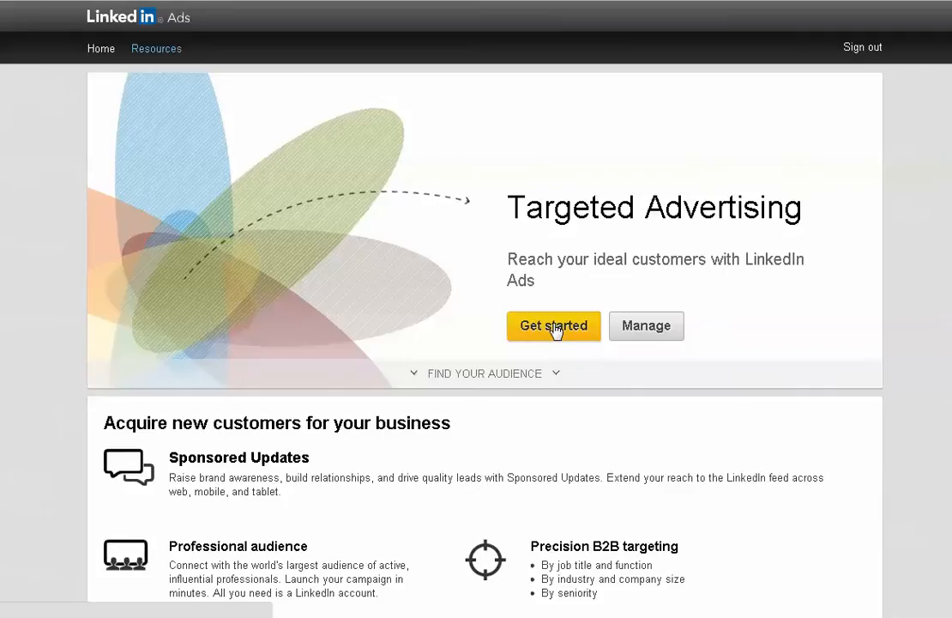
- Start creating a new ad campaign from the LinkedIn Ads landing page
left_click(553, 326)
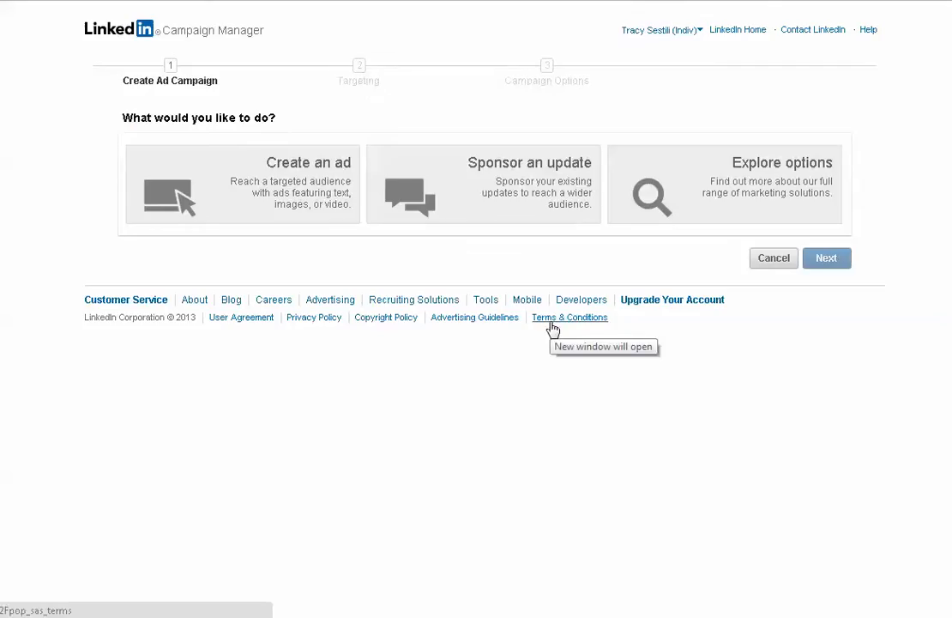
mouse_move(378, 401)
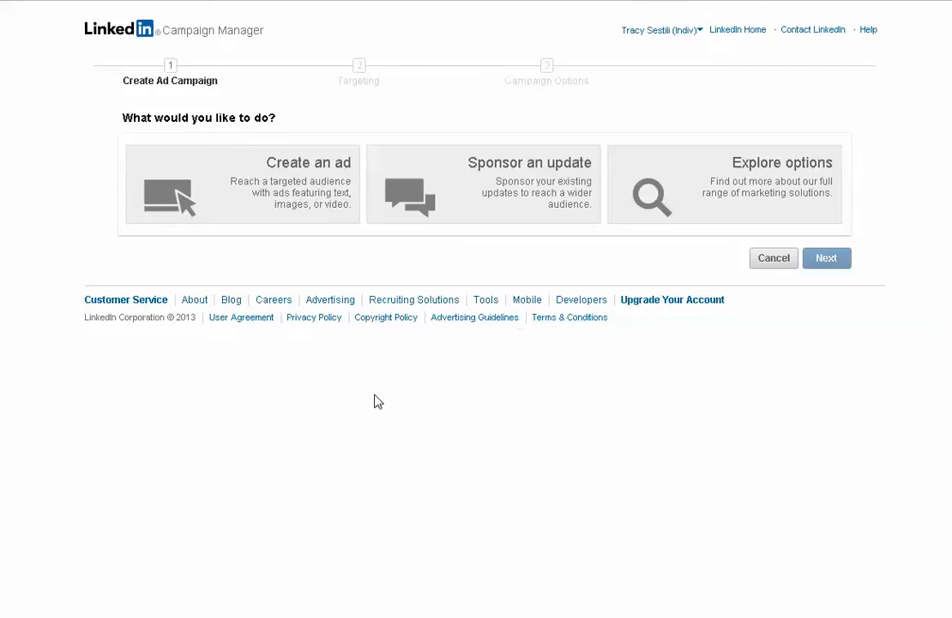
mouse_move(601, 487)
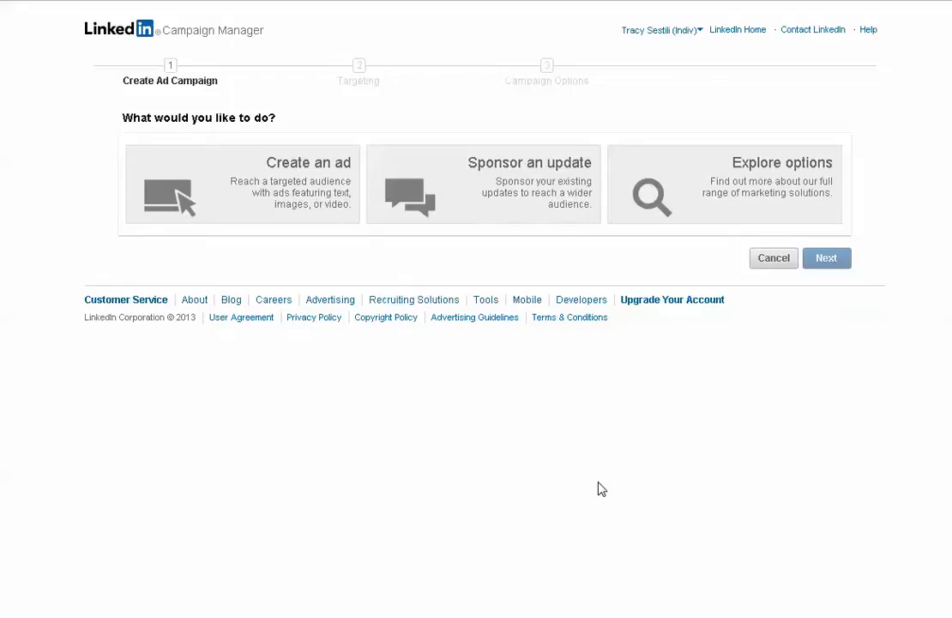
mouse_move(286, 214)
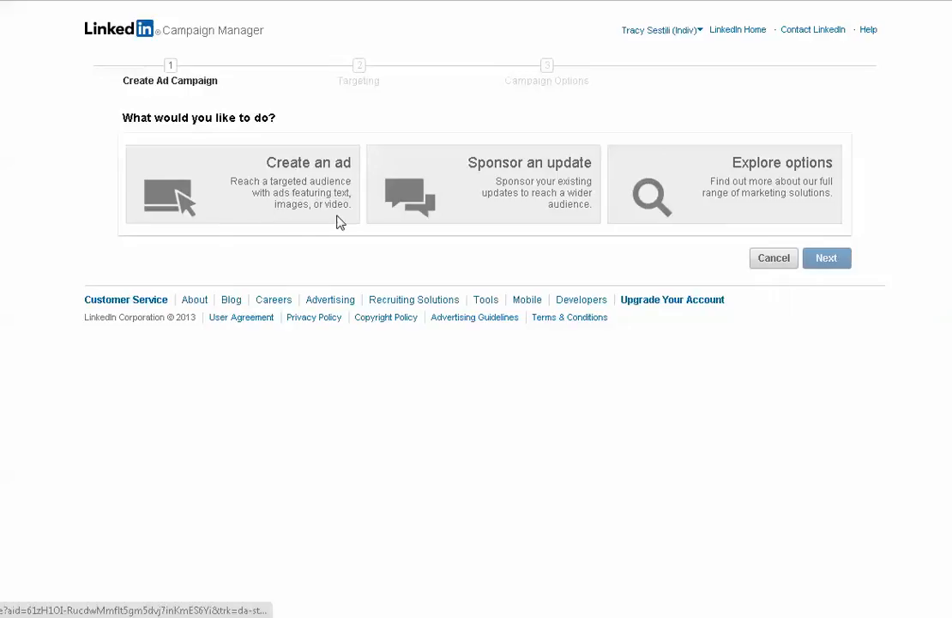
mouse_move(748, 189)
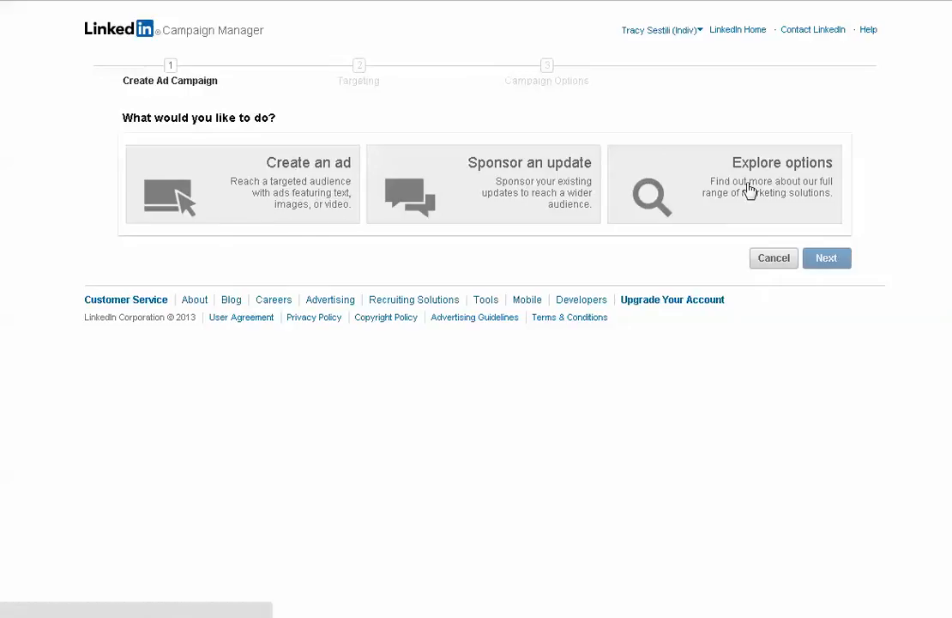
mouse_move(676, 196)
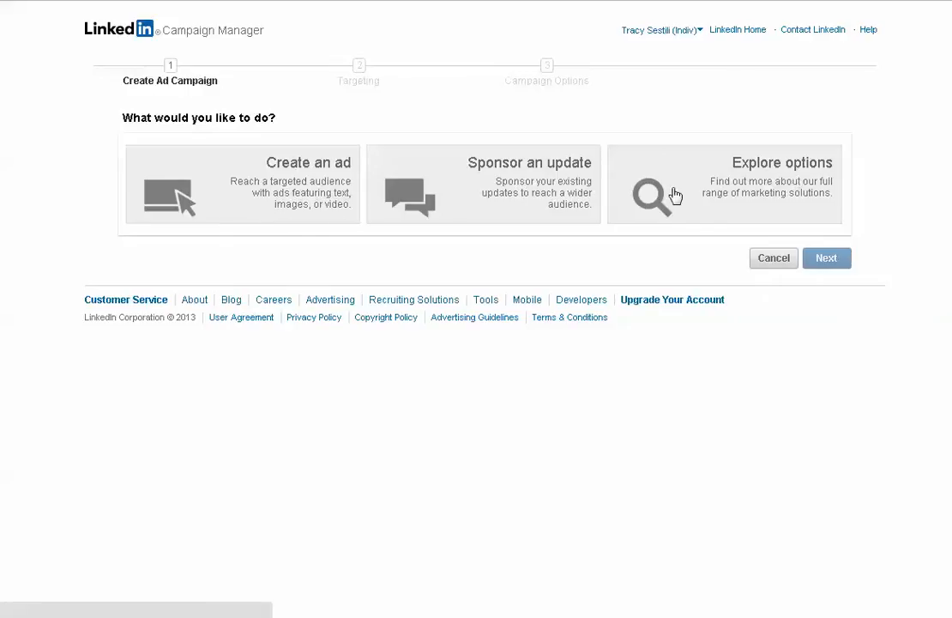
mouse_move(762, 191)
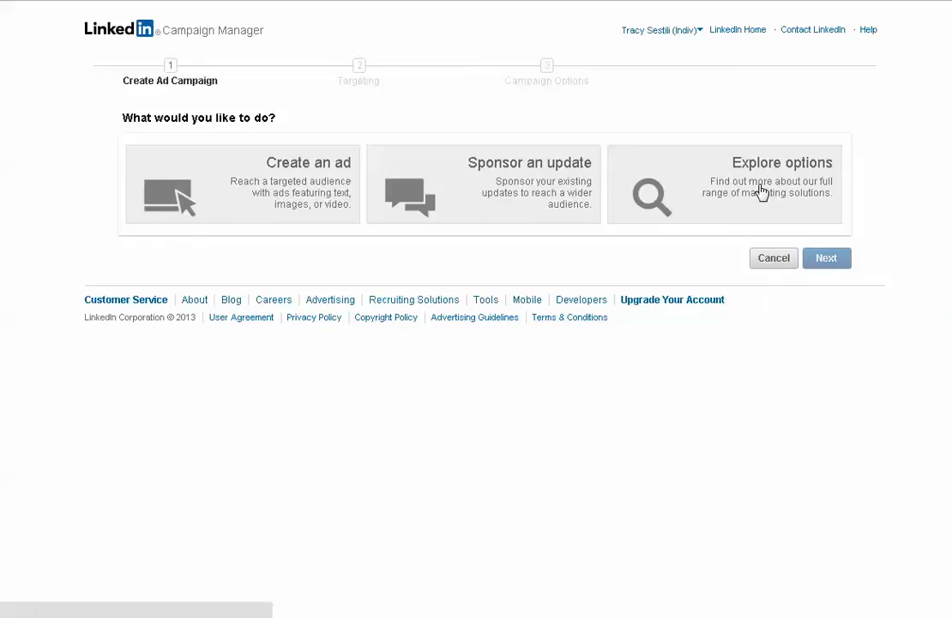
mouse_move(753, 195)
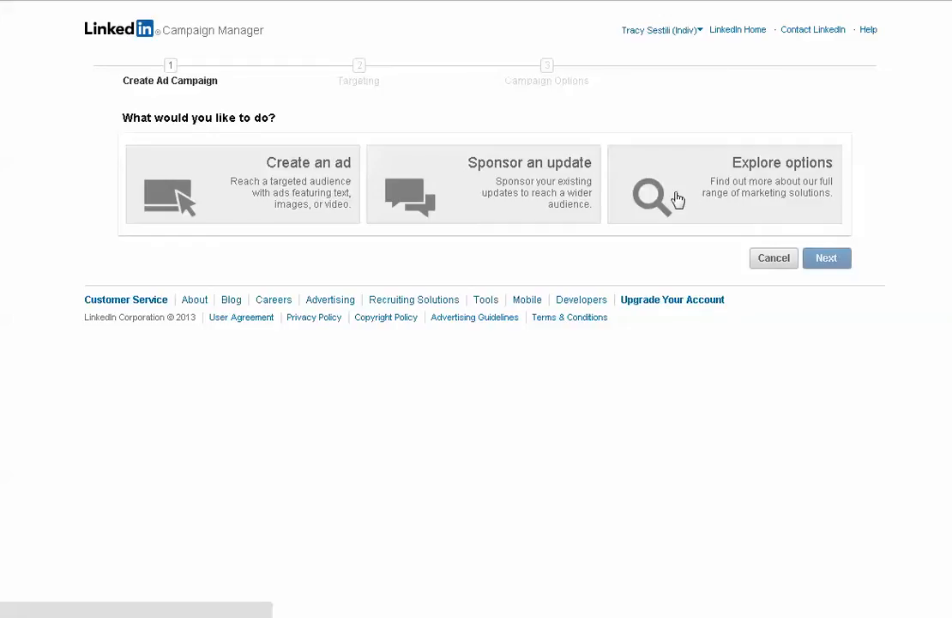
mouse_move(504, 199)
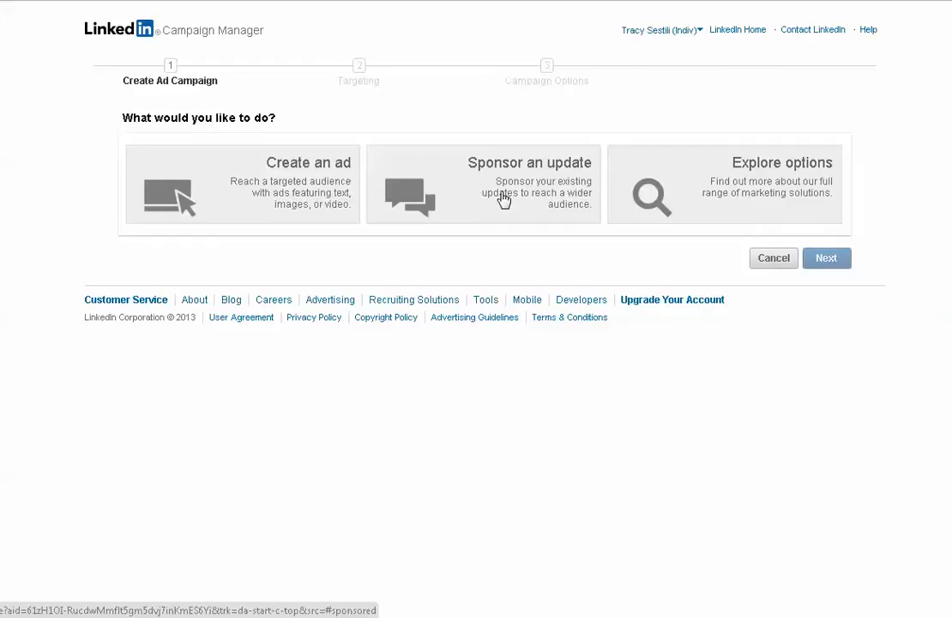
- Choose to sponsor an update, name the campaign and select Social Strand Media as the company
left_click(484, 184)
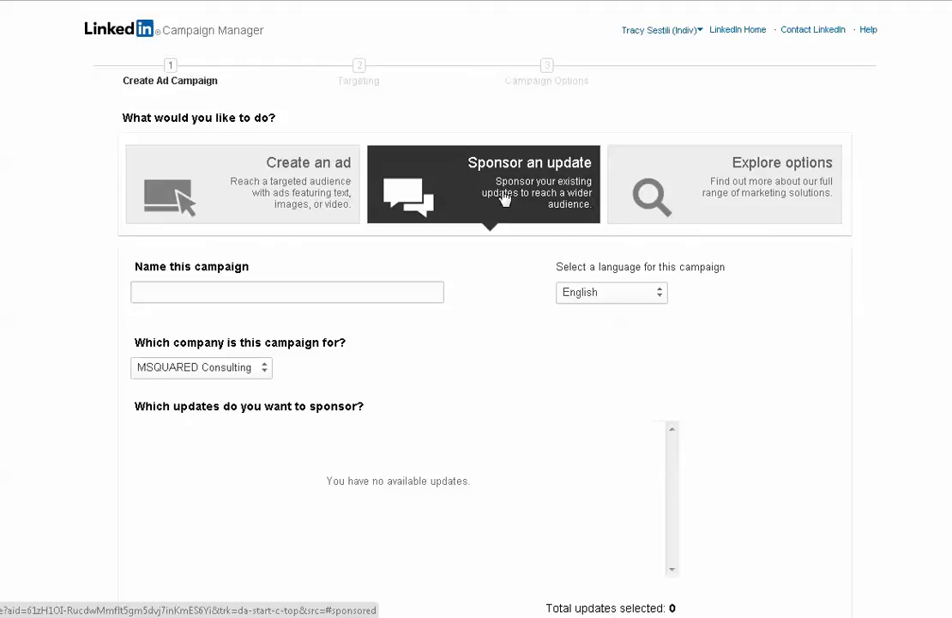
type("LinkedIn Tutorial Intermediate")
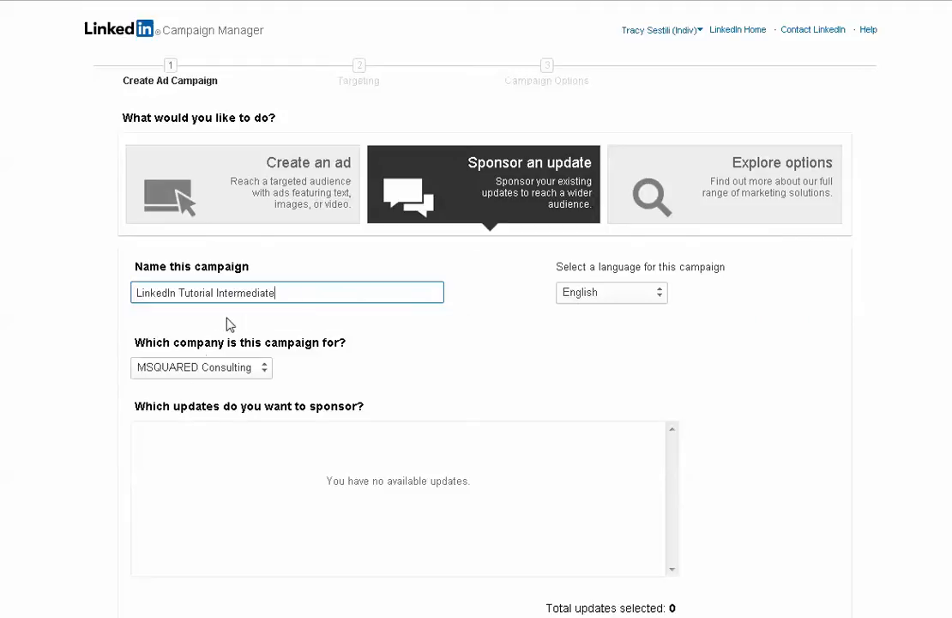
left_click(199, 367)
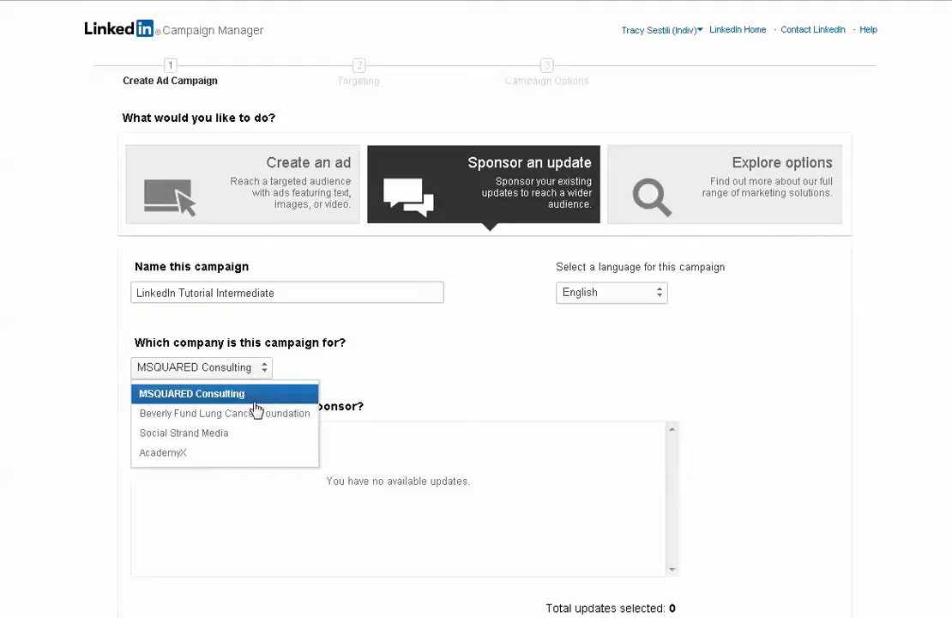
left_click(183, 432)
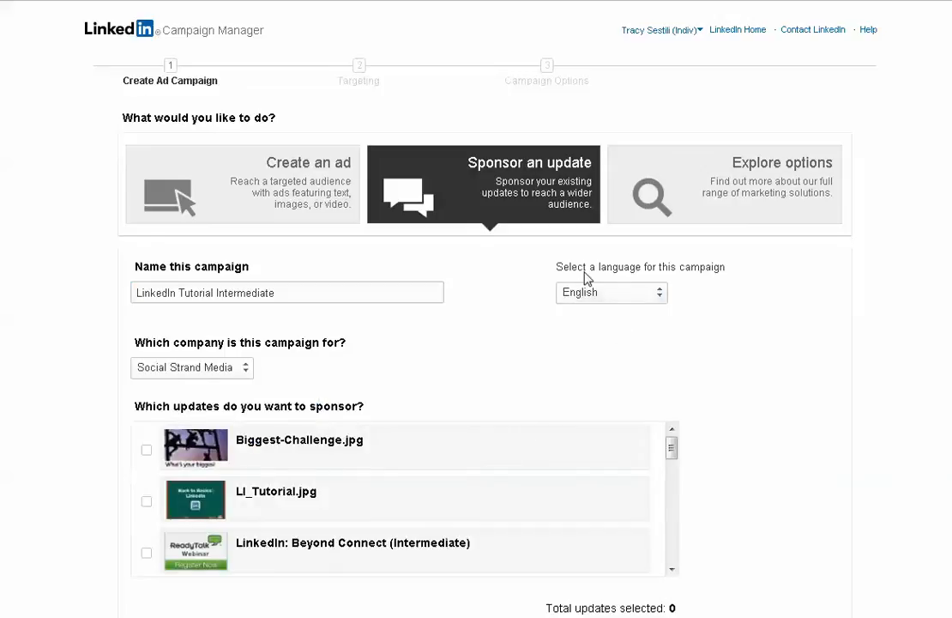
mouse_move(793, 321)
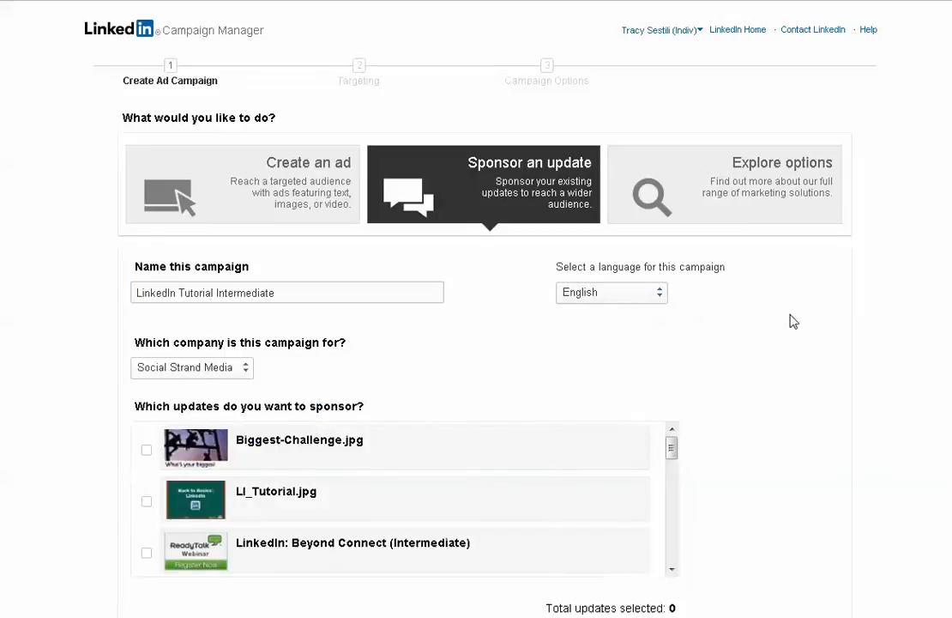
- Browse the list of Social Strand Media updates available to sponsor
scroll("down", 3)
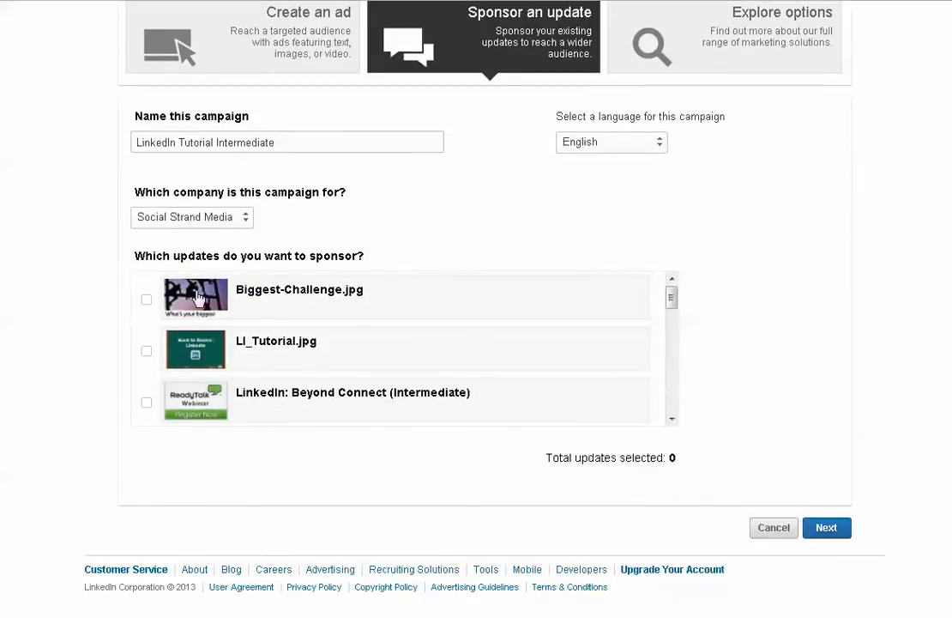
mouse_move(498, 251)
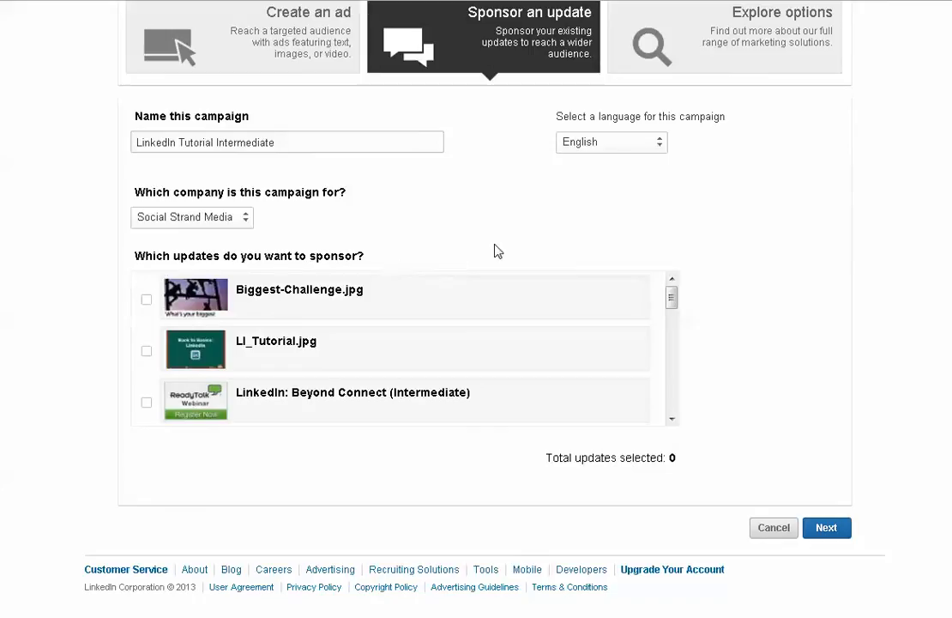
mouse_move(166, 329)
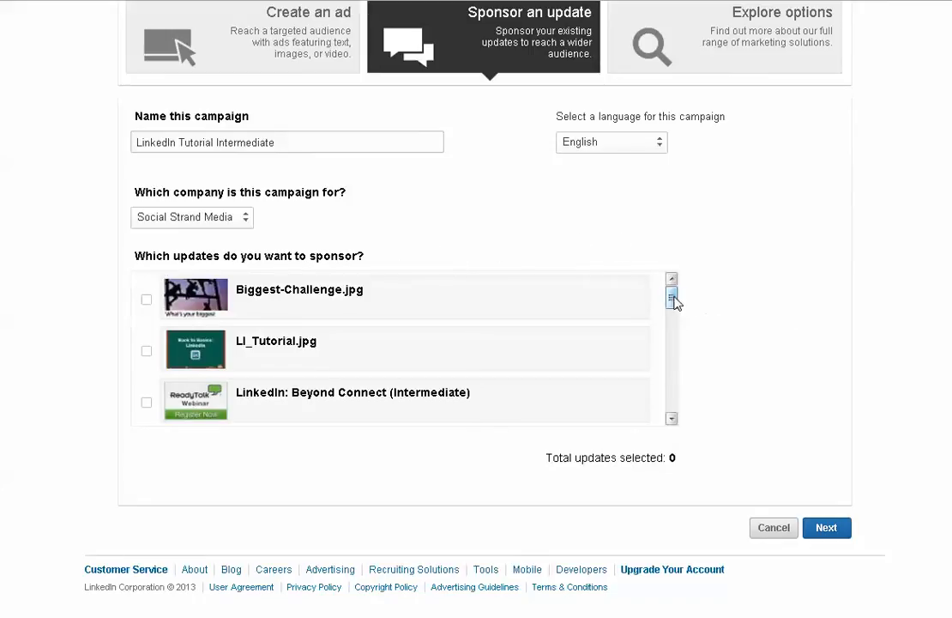
scroll("down", 3)
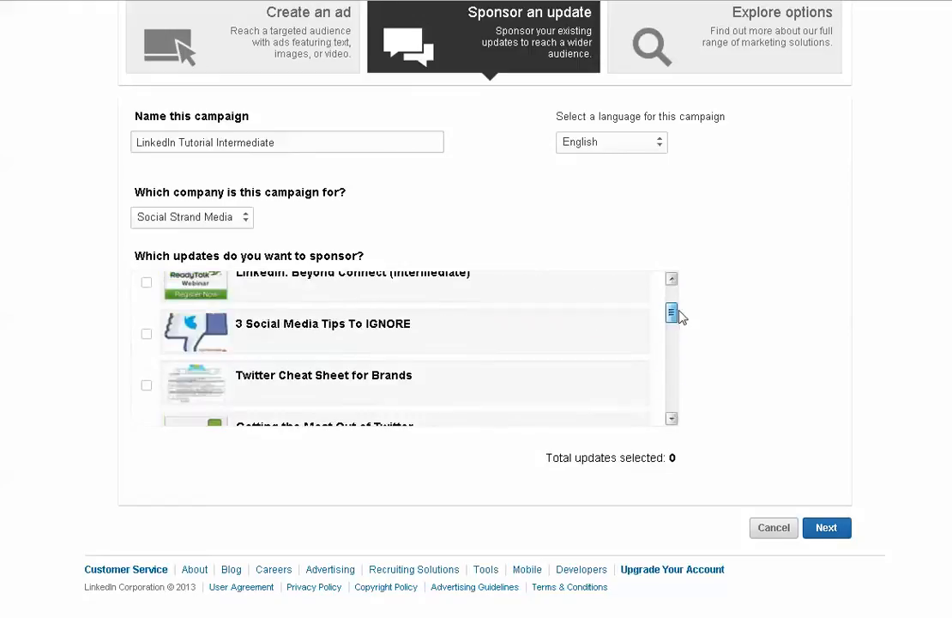
scroll("up", 3)
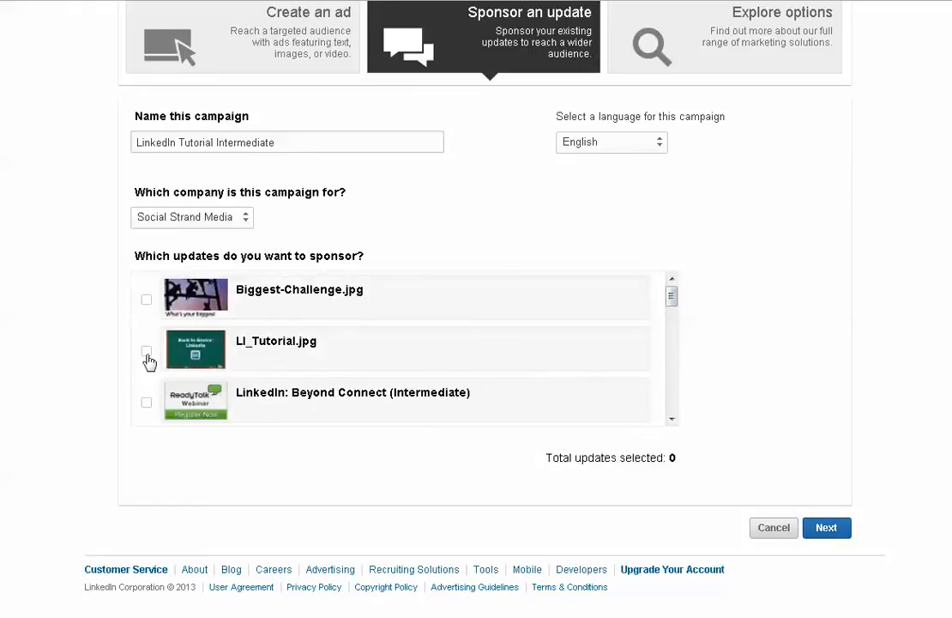
- Select the LI_Tutorial.jpg update to sponsor and review its sponsored preview
left_click(146, 348)
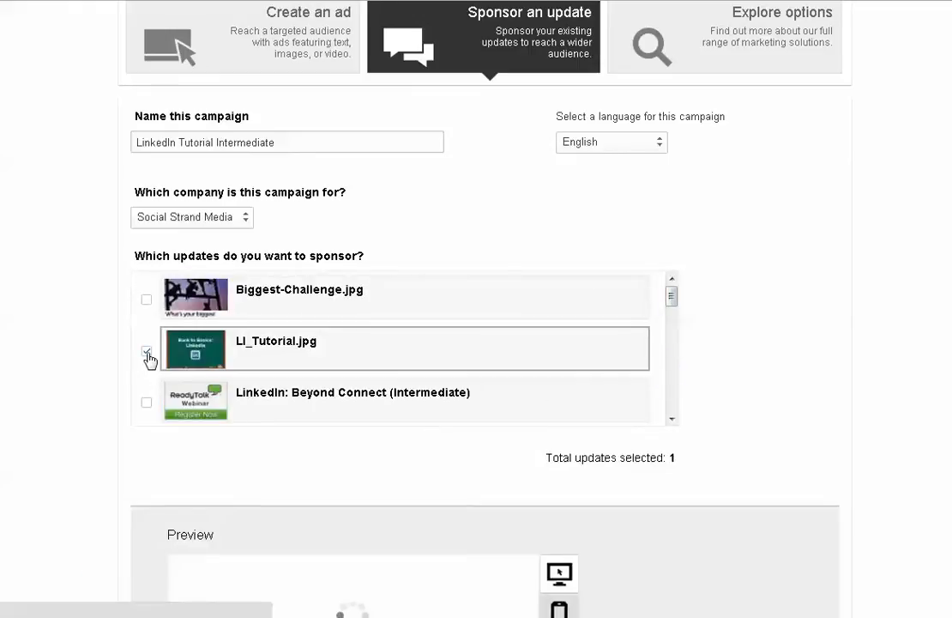
left_click(145, 350)
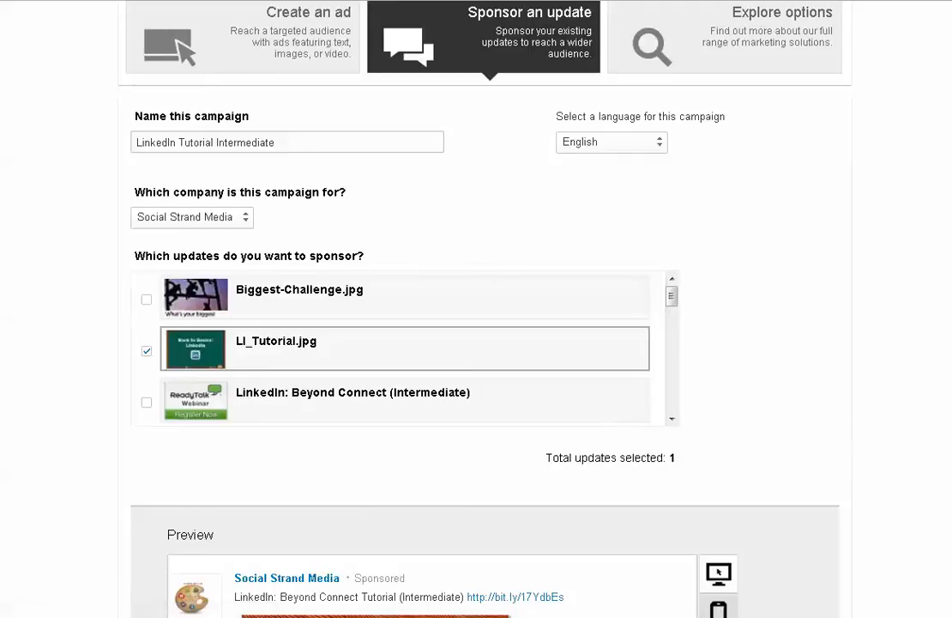
scroll("down", 3)
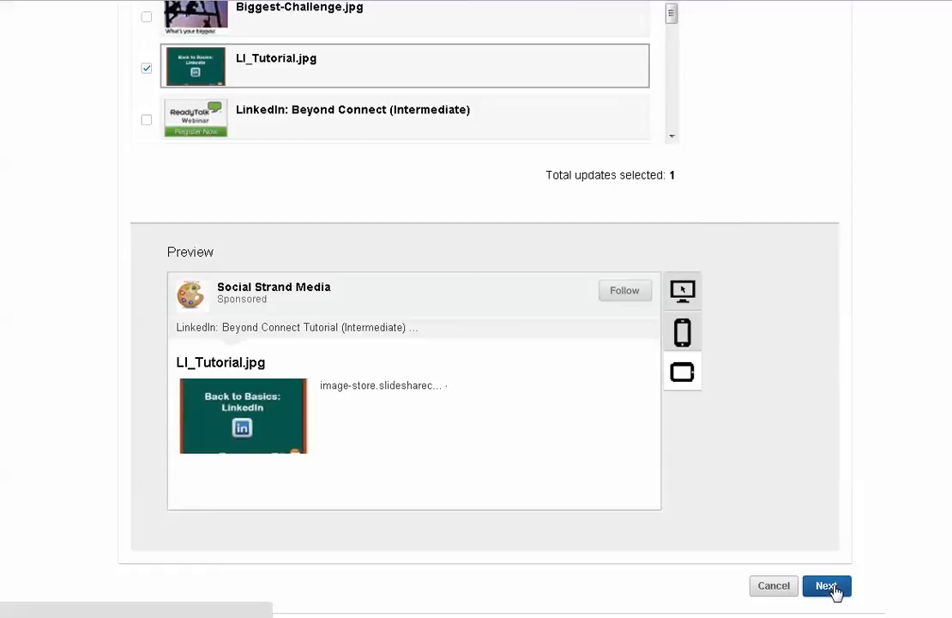
- Target the audience by location: California, Oregon and Arizona under United States
left_click(825, 587)
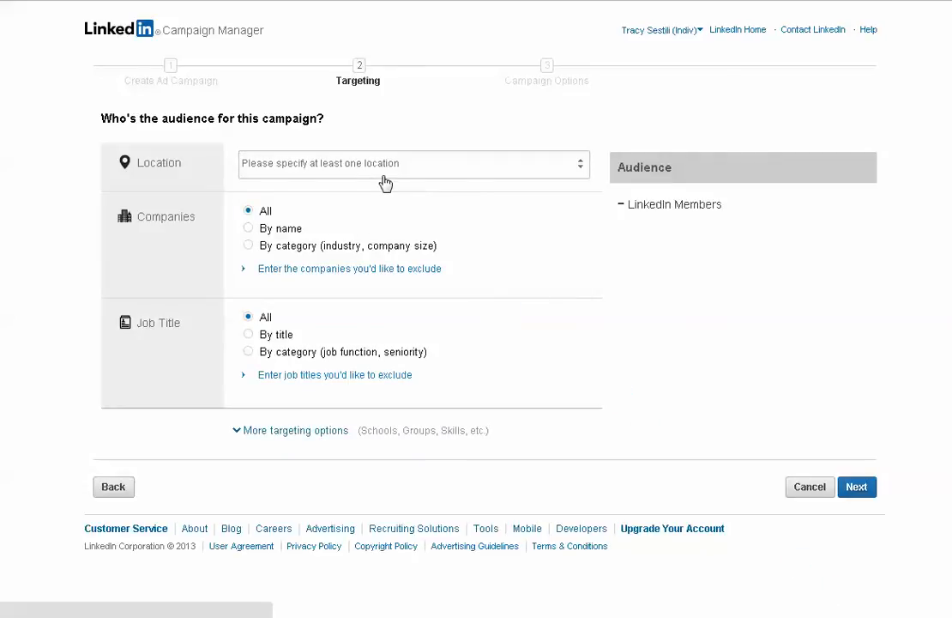
left_click(414, 163)
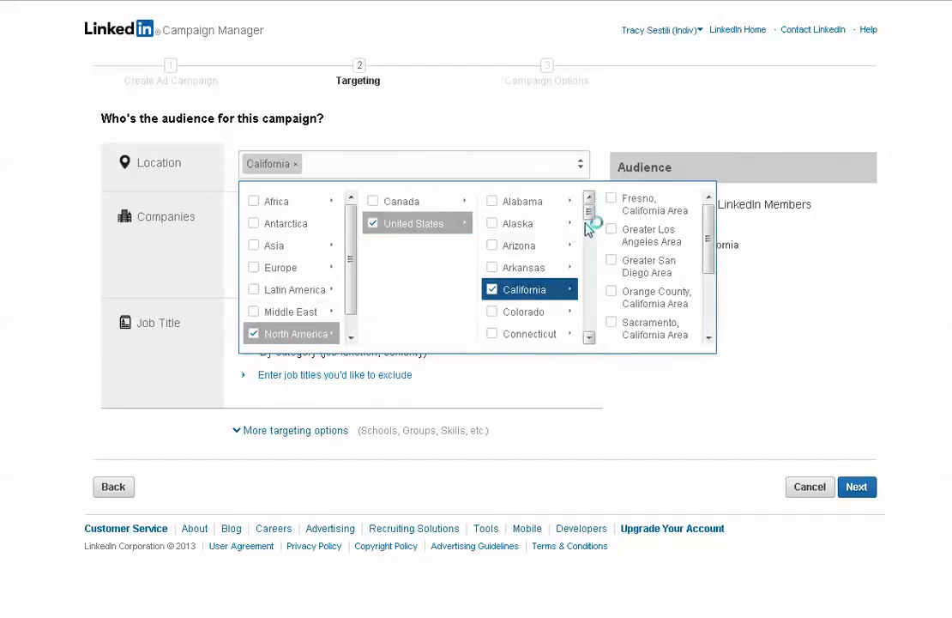
scroll("down", 3)
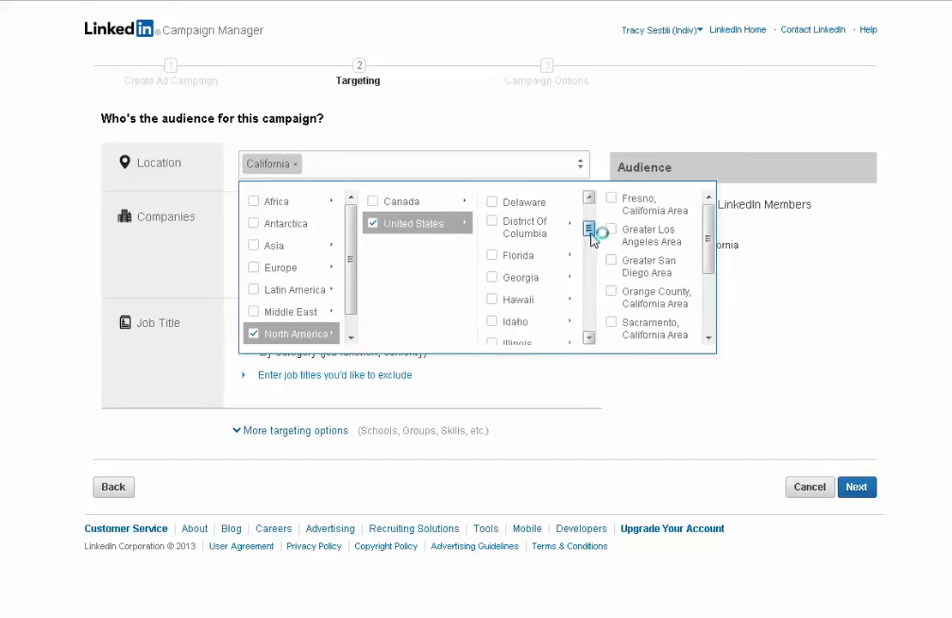
scroll("down", 3)
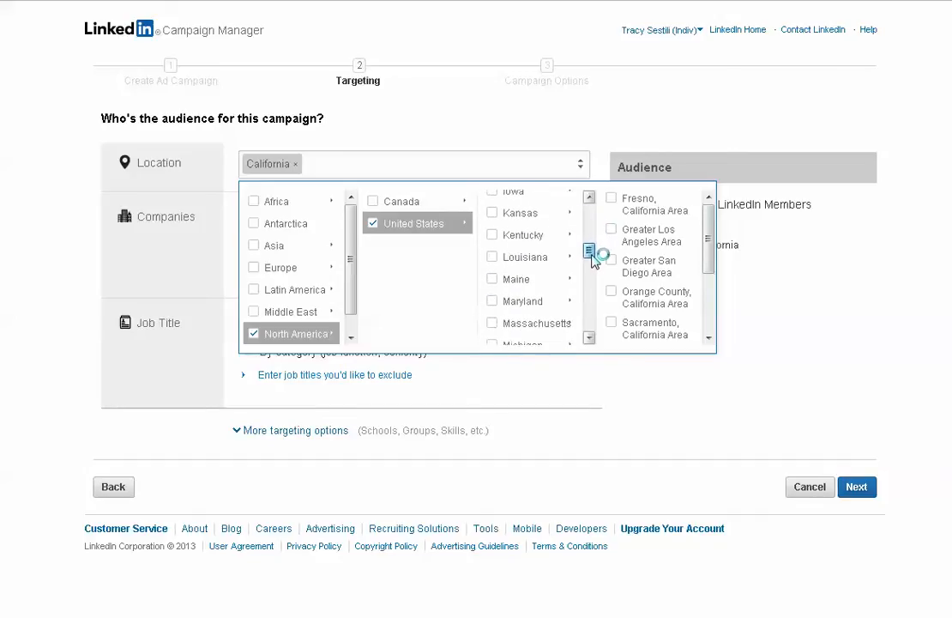
scroll("down", 3)
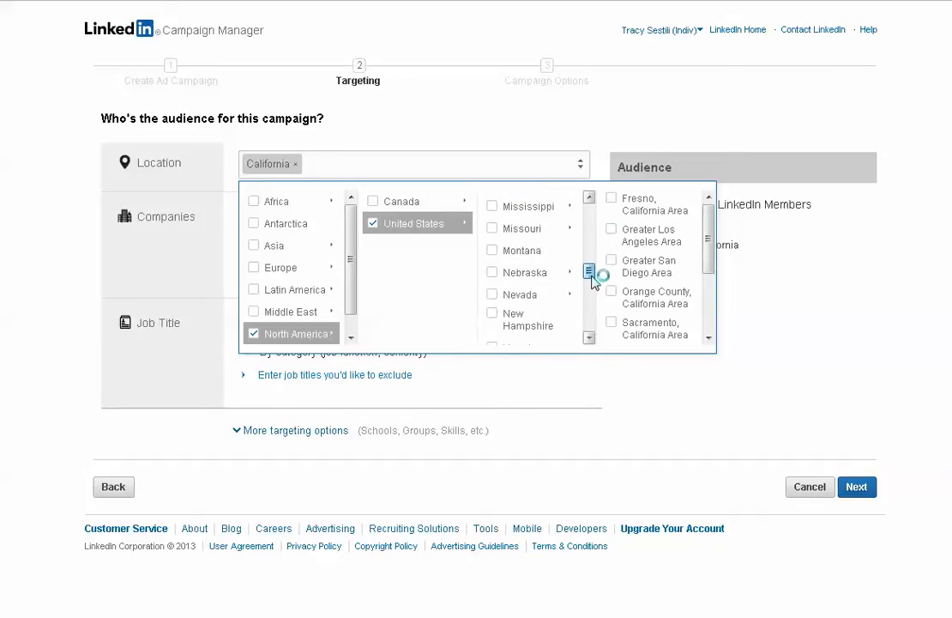
scroll("down", 3)
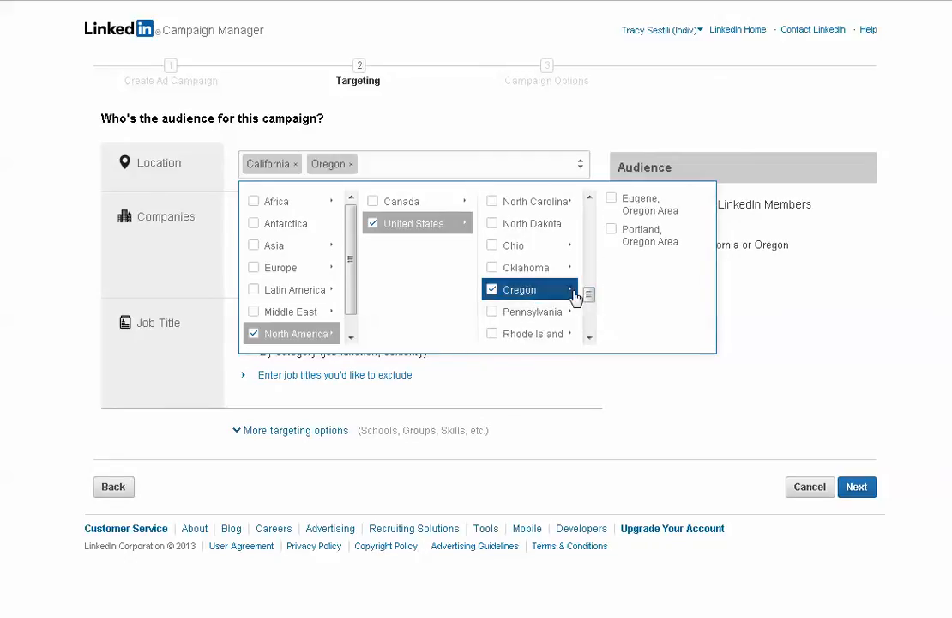
scroll("up", 3)
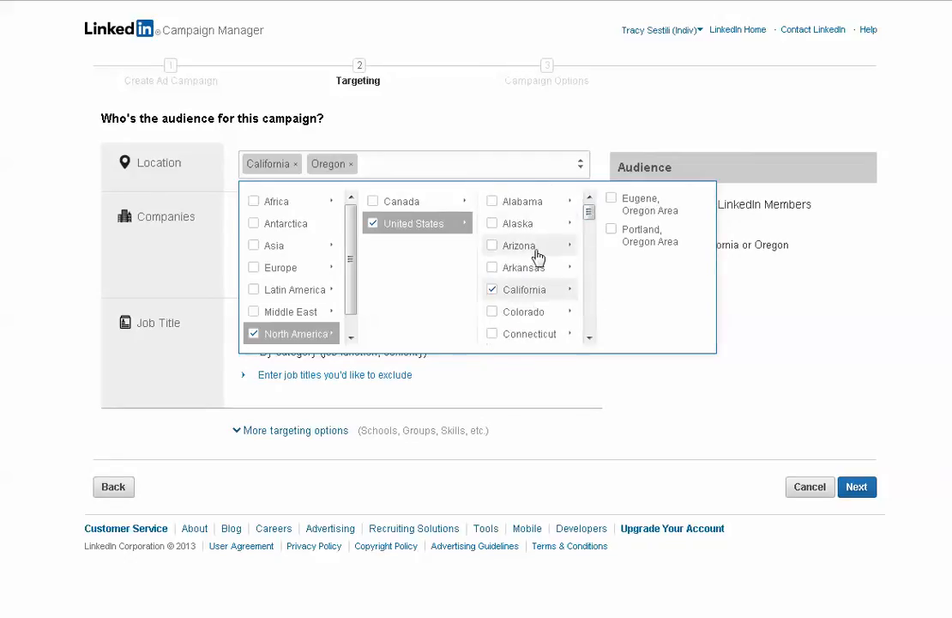
left_click(490, 246)
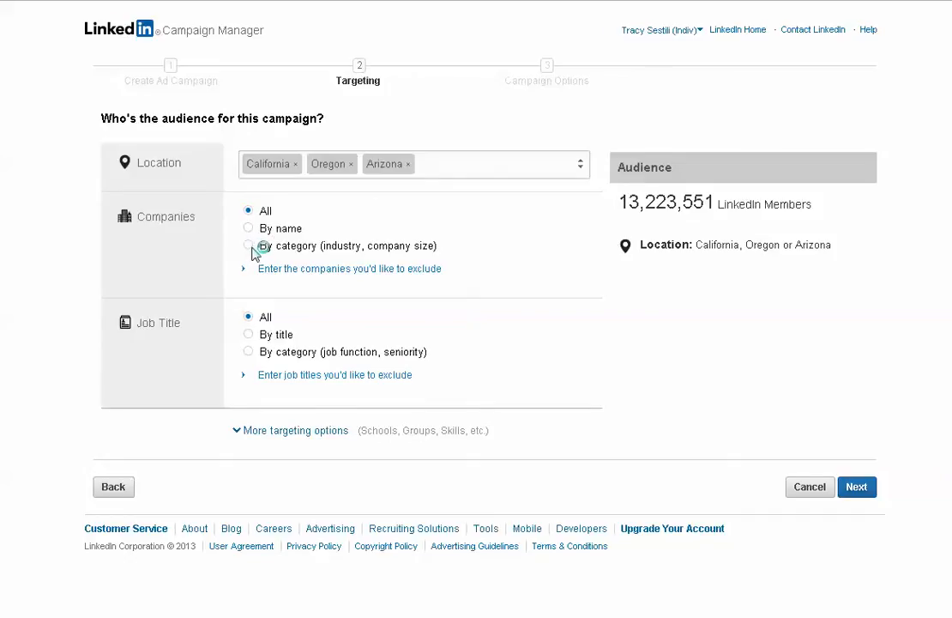
- Target companies by industry: Professional Training & Coaching, Marketing and Advertising, Management Consulting and the education industries
left_click(248, 246)
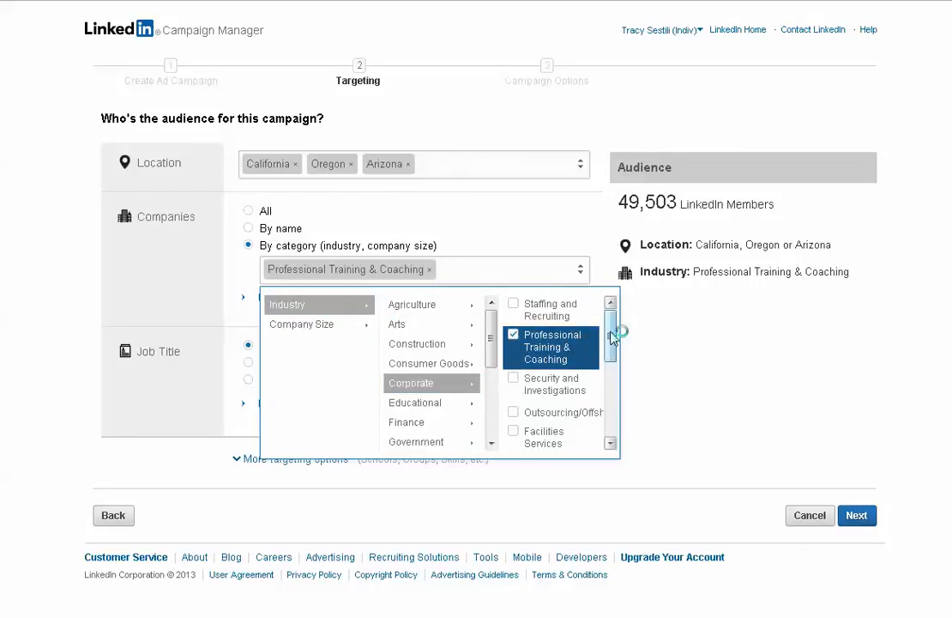
scroll("down", 3)
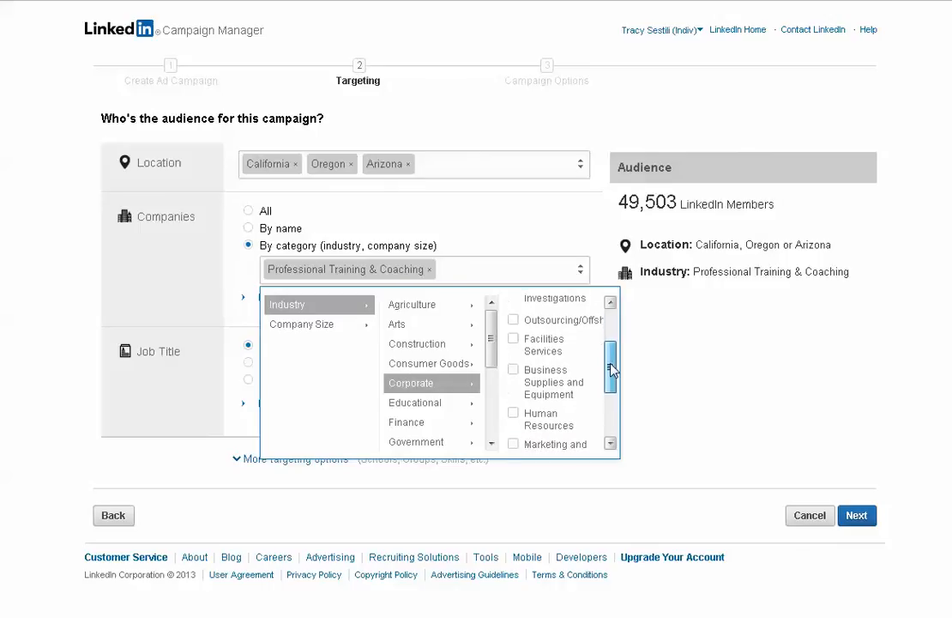
scroll("down", 3)
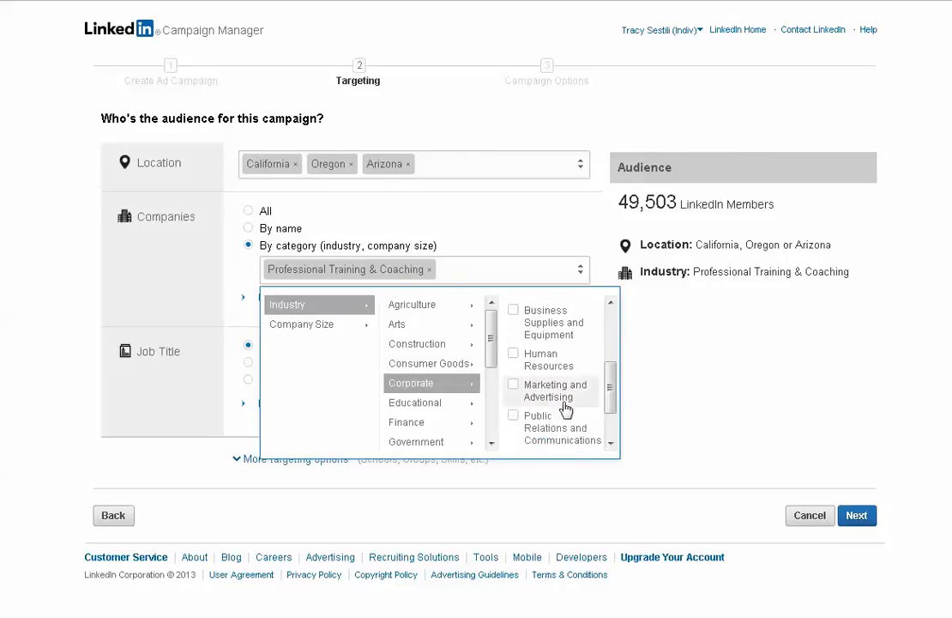
left_click(513, 385)
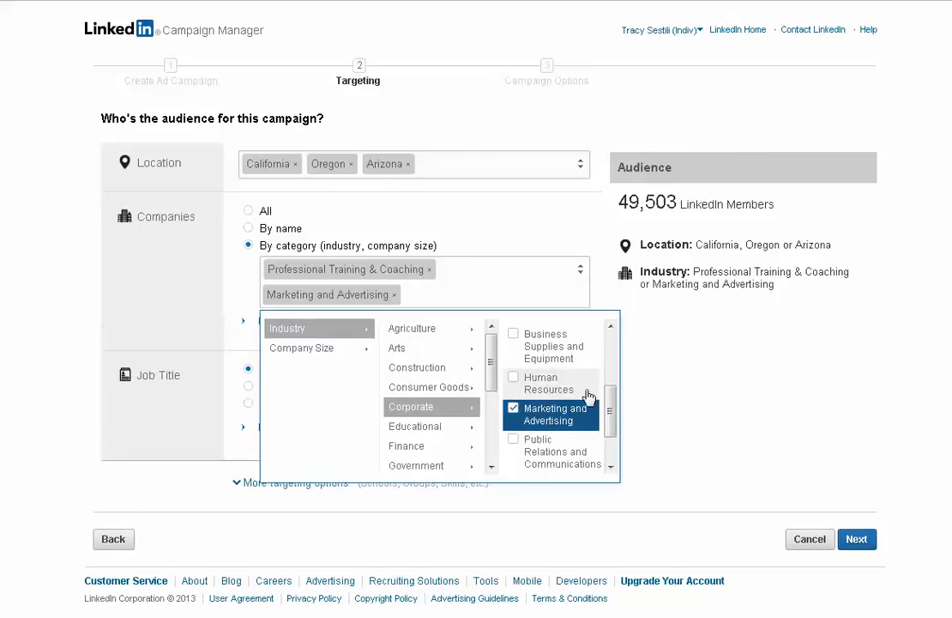
scroll("down", 3)
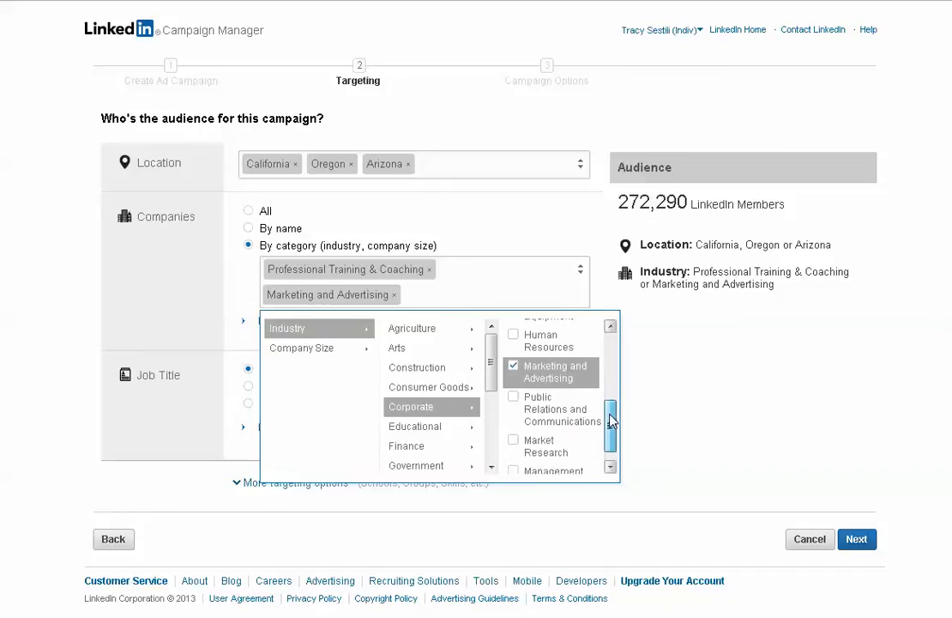
scroll("down", 3)
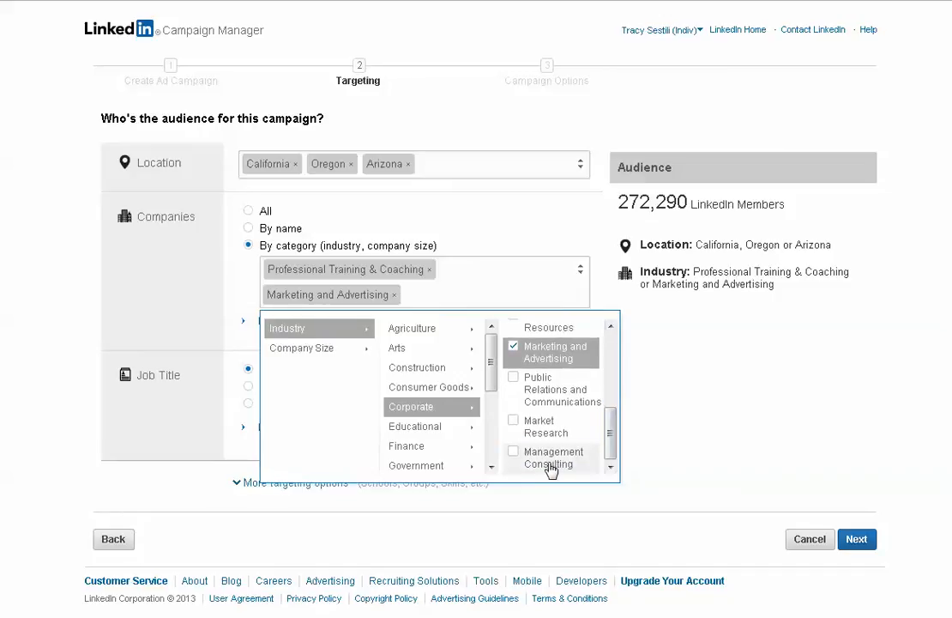
left_click(513, 451)
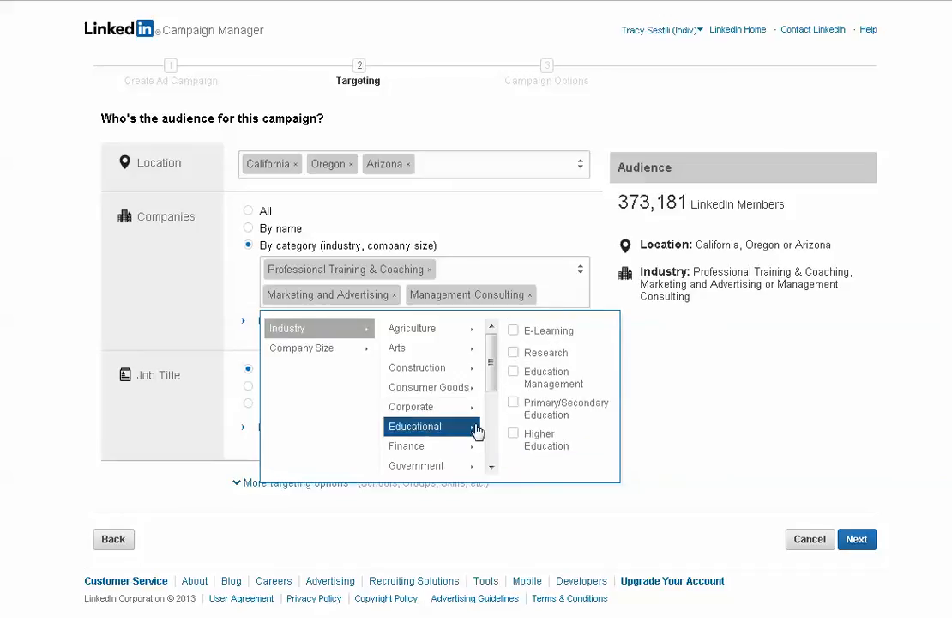
left_click(513, 434)
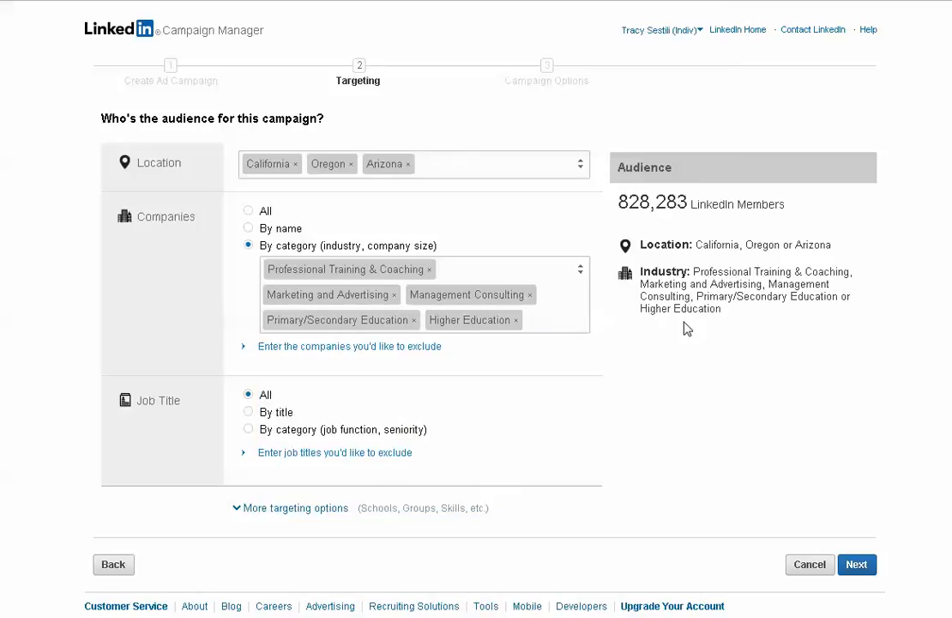
mouse_move(679, 302)
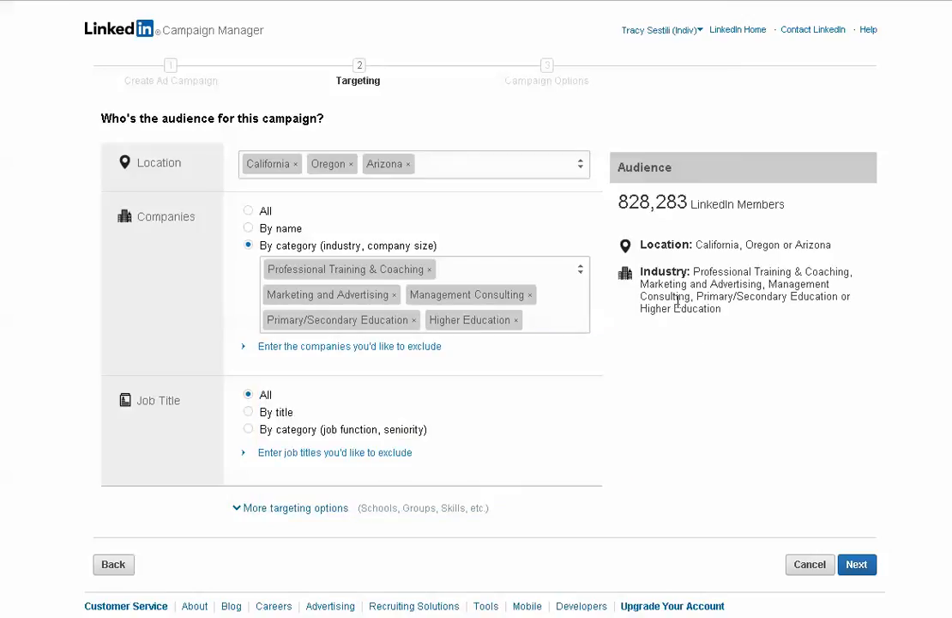
- Set job titles to target by function and seniority and review the remaining optional targeting fields
scroll("down", 3)
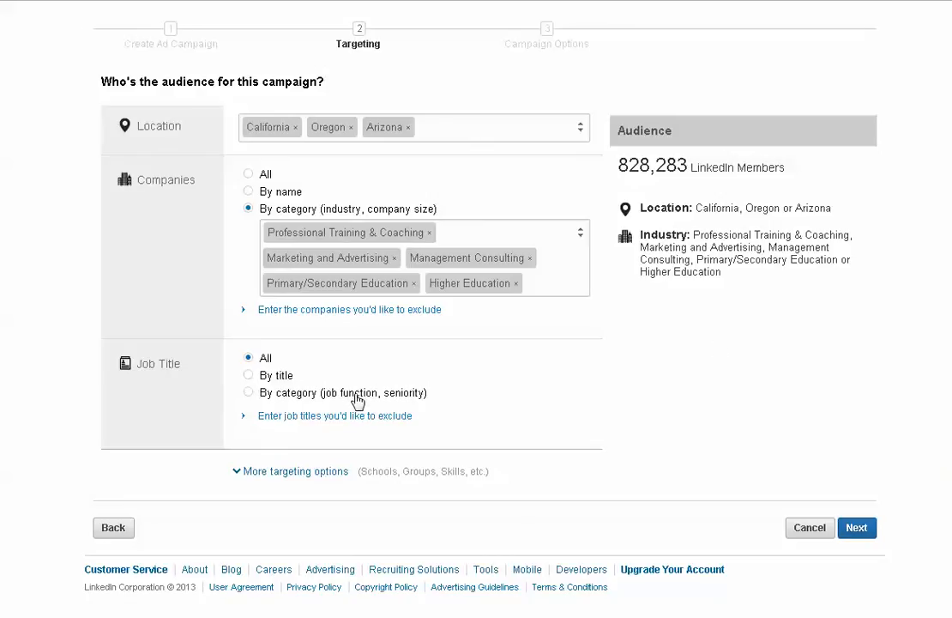
left_click(248, 393)
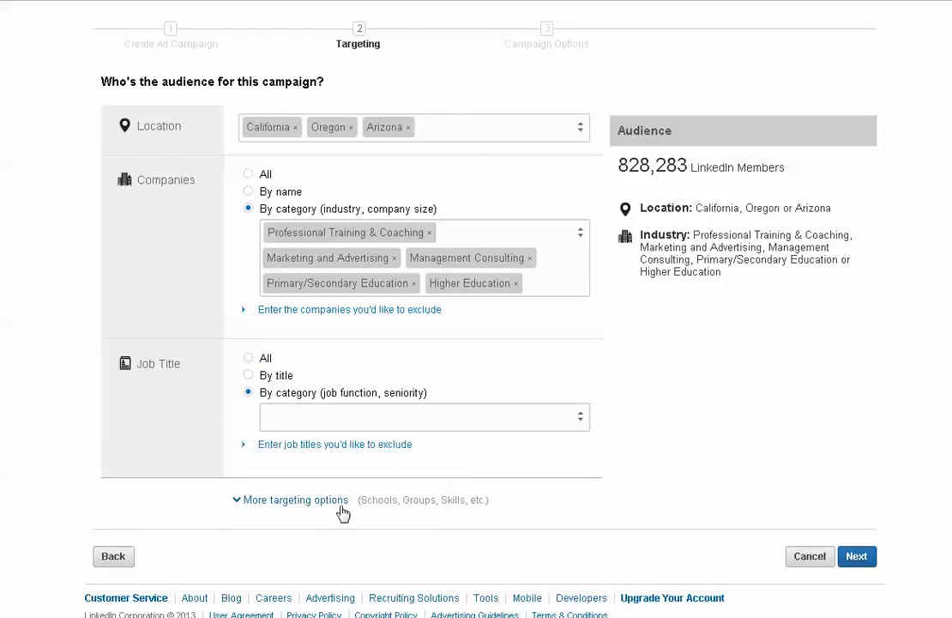
left_click(295, 500)
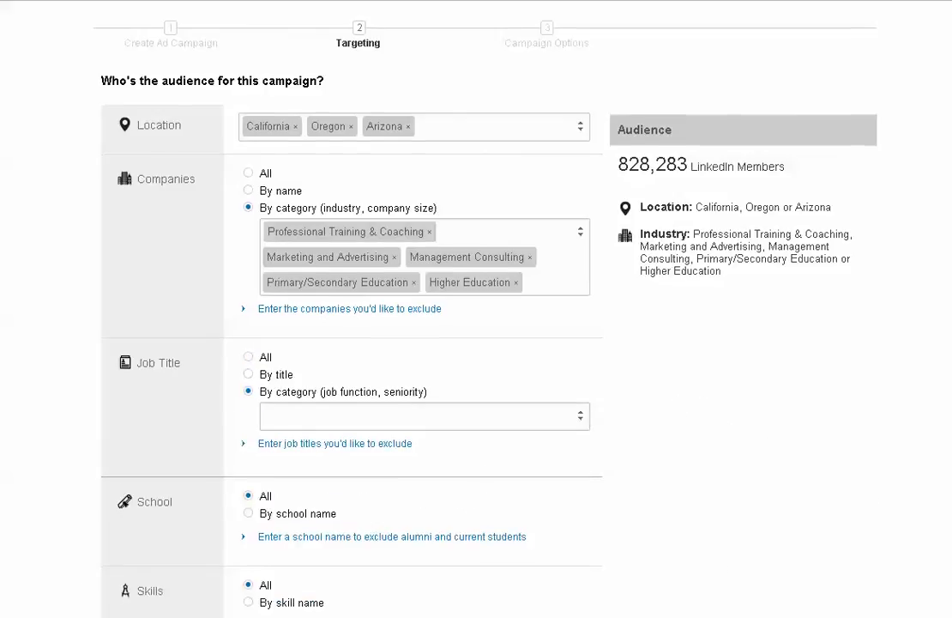
scroll("down", 3)
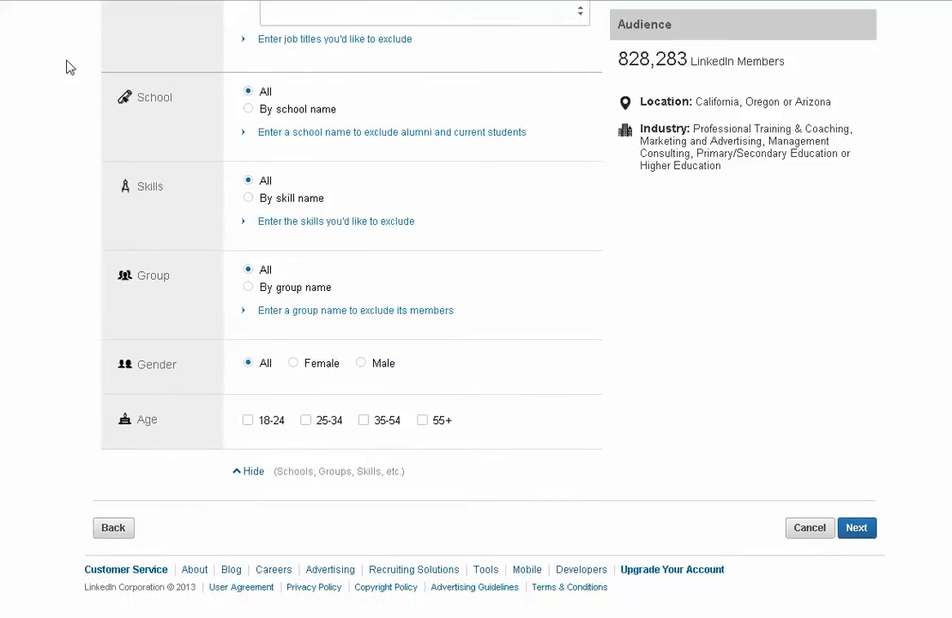
mouse_move(188, 299)
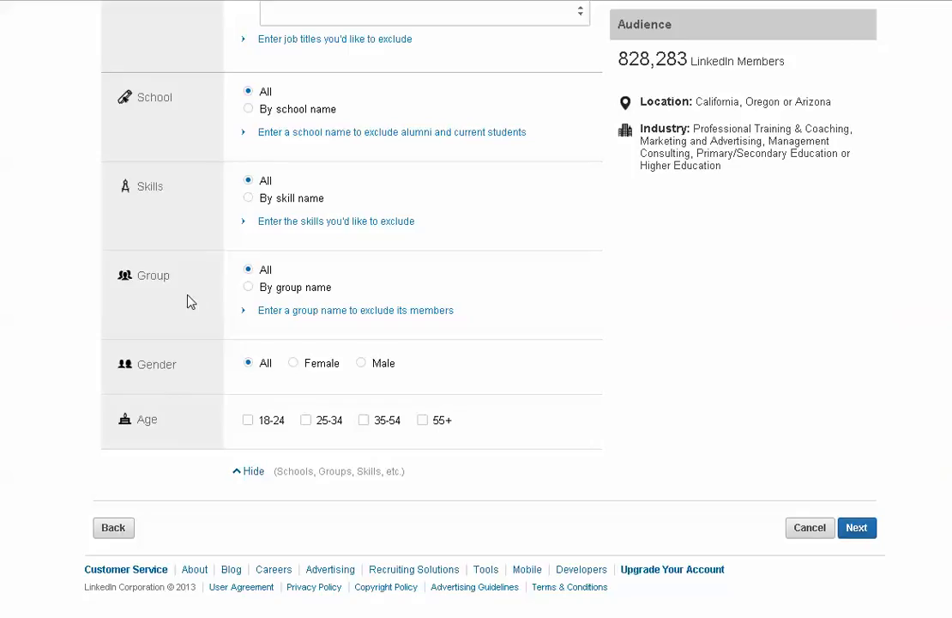
mouse_move(177, 443)
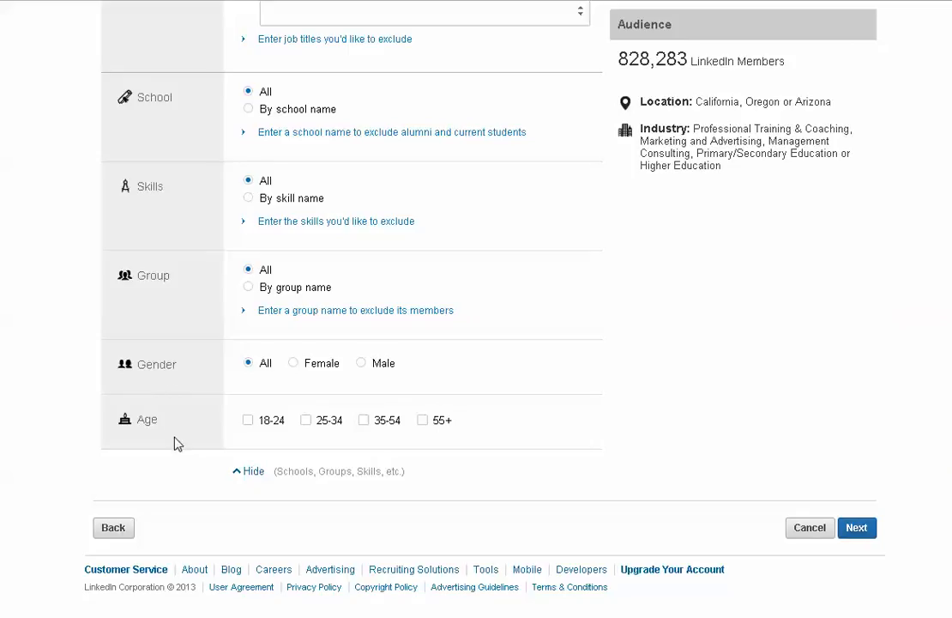
mouse_move(758, 418)
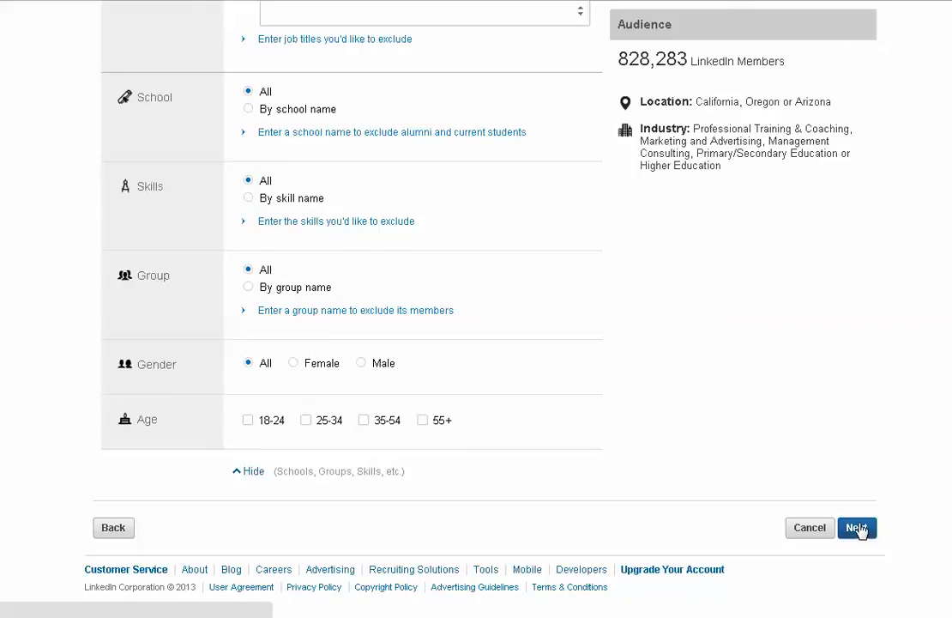
- Move to the campaign options step and replace the suggested 3.76 CPC bid with 3.00 USD
left_click(856, 528)
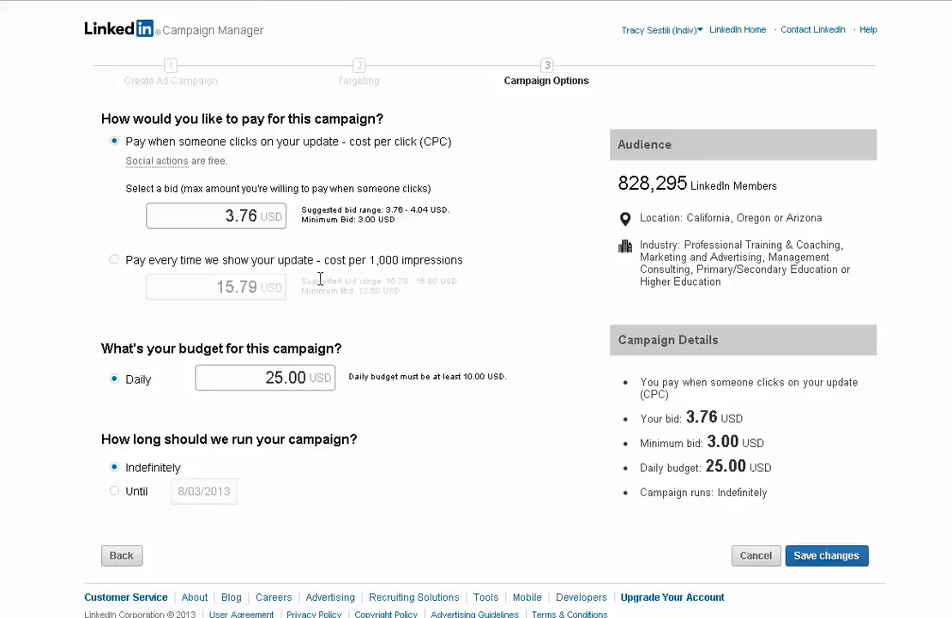
mouse_move(168, 278)
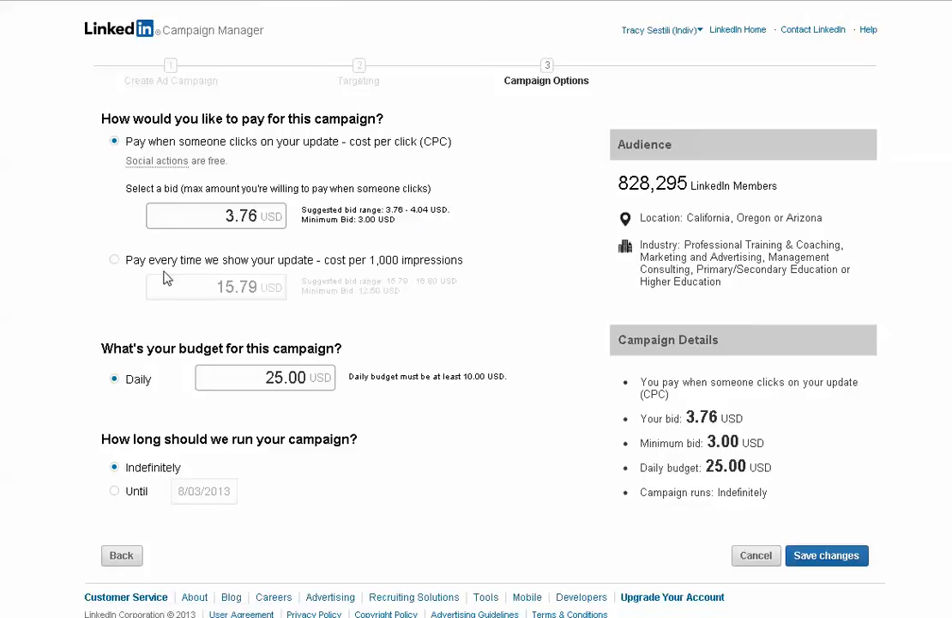
mouse_move(363, 233)
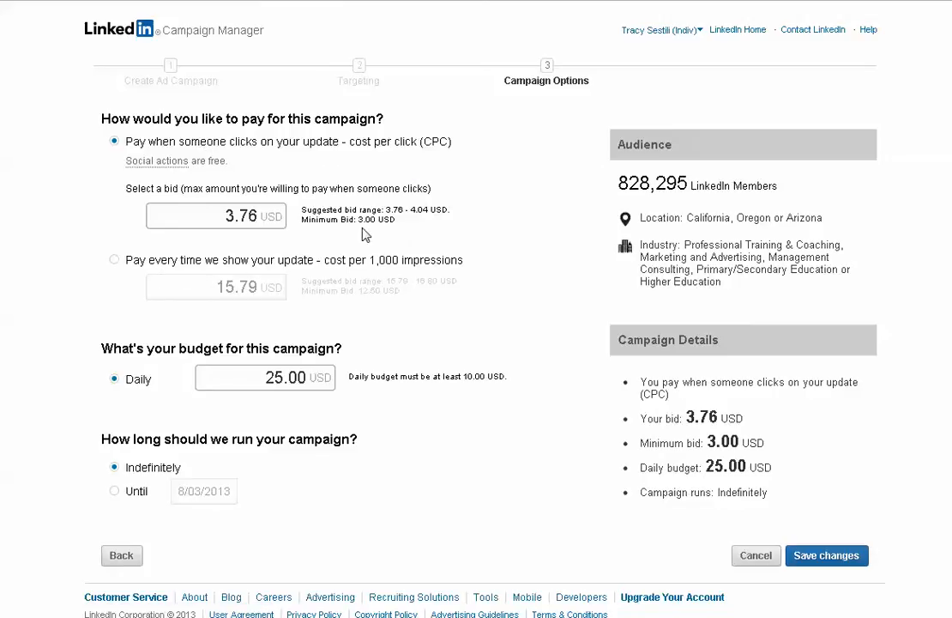
mouse_move(403, 223)
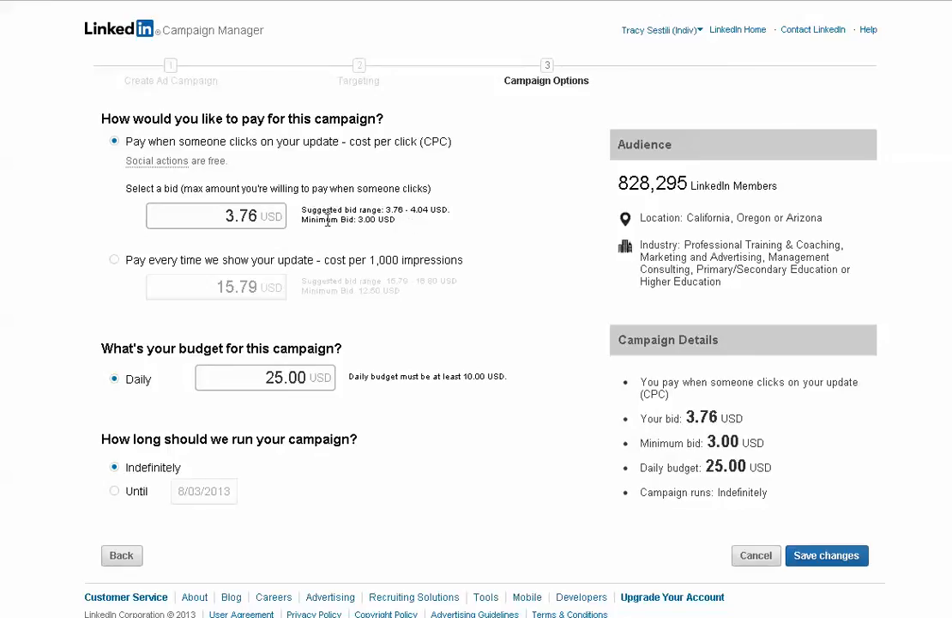
triple_click(216, 216)
type("3")
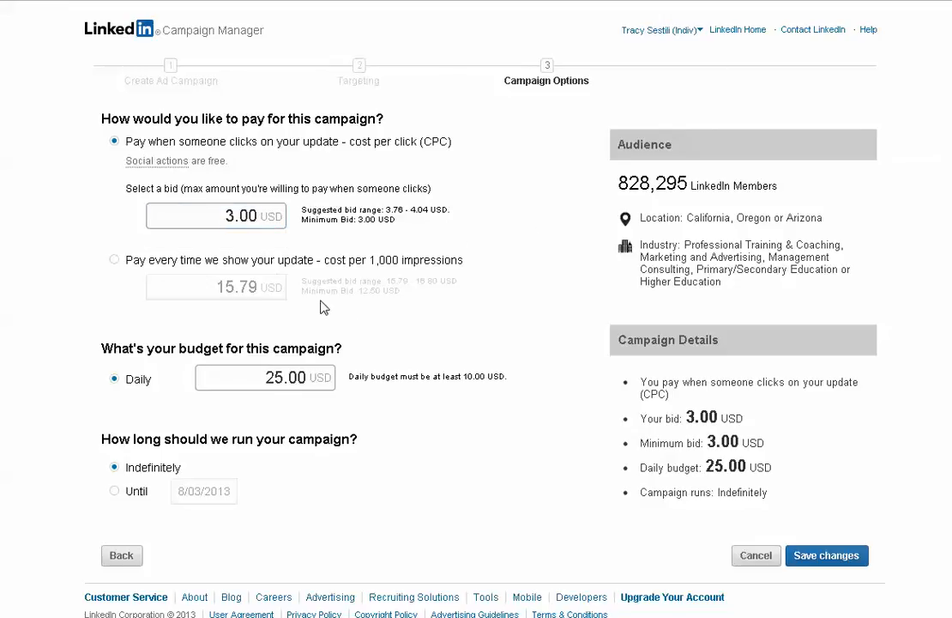
mouse_move(370, 317)
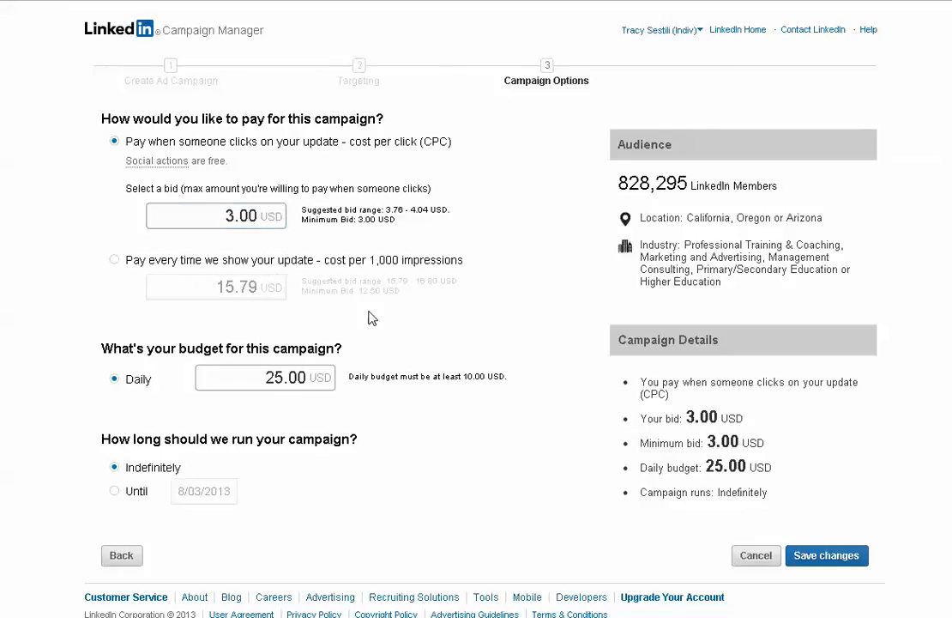
mouse_move(436, 281)
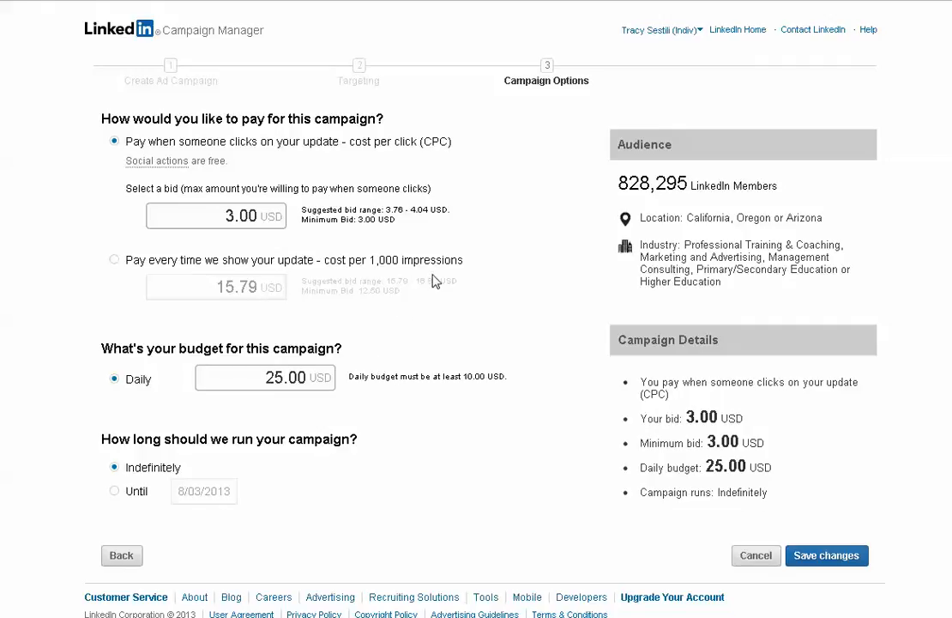
mouse_move(457, 326)
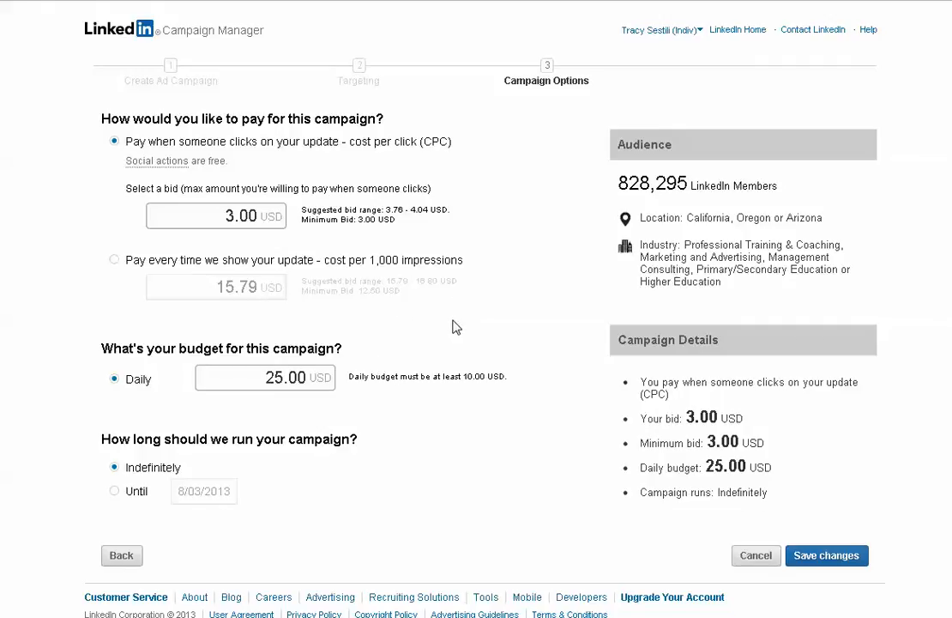
mouse_move(453, 320)
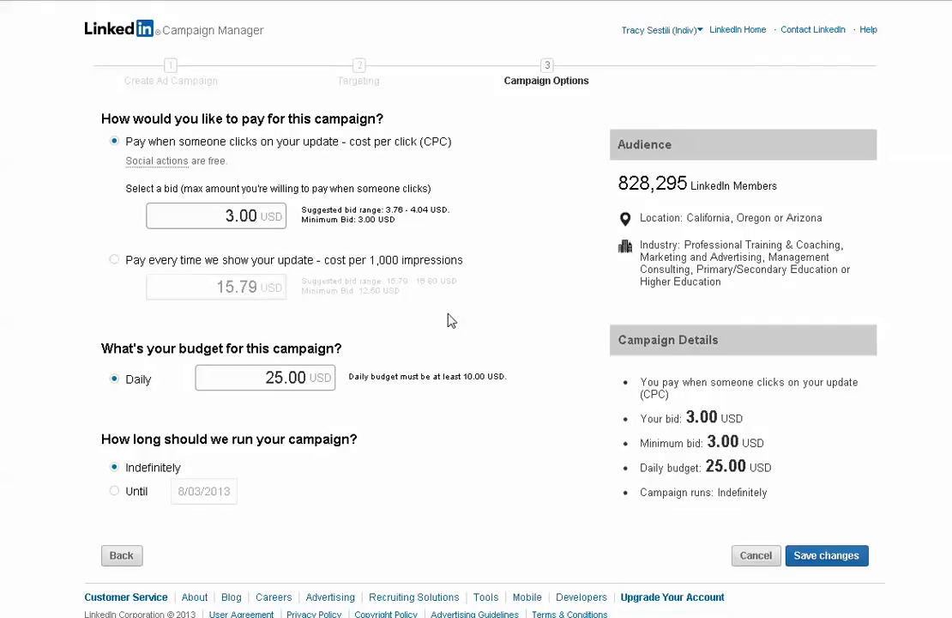
- Set the daily budget amount and make the campaign run until the end date 8/03/2013
scroll("down", 3)
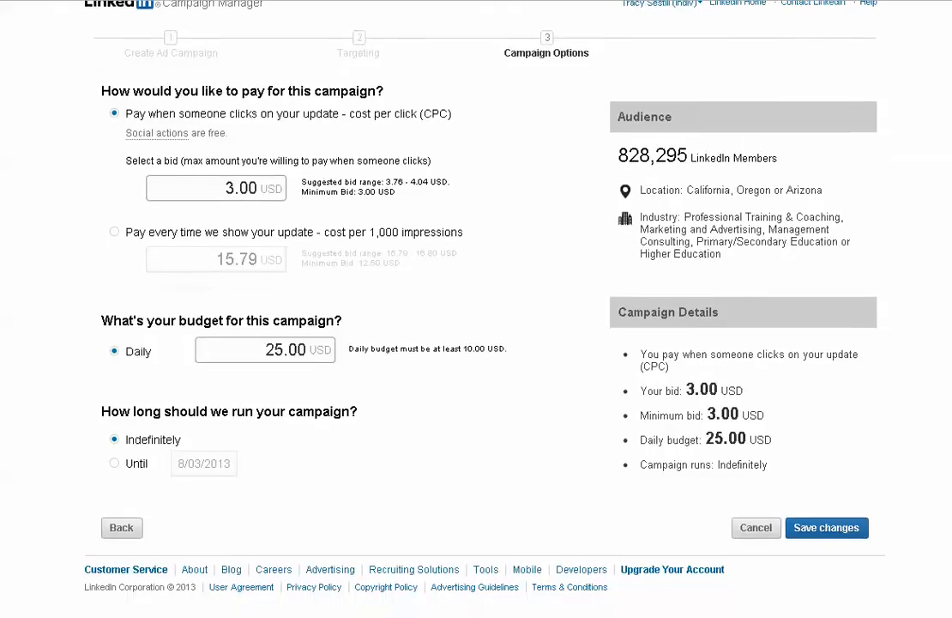
left_click(264, 352)
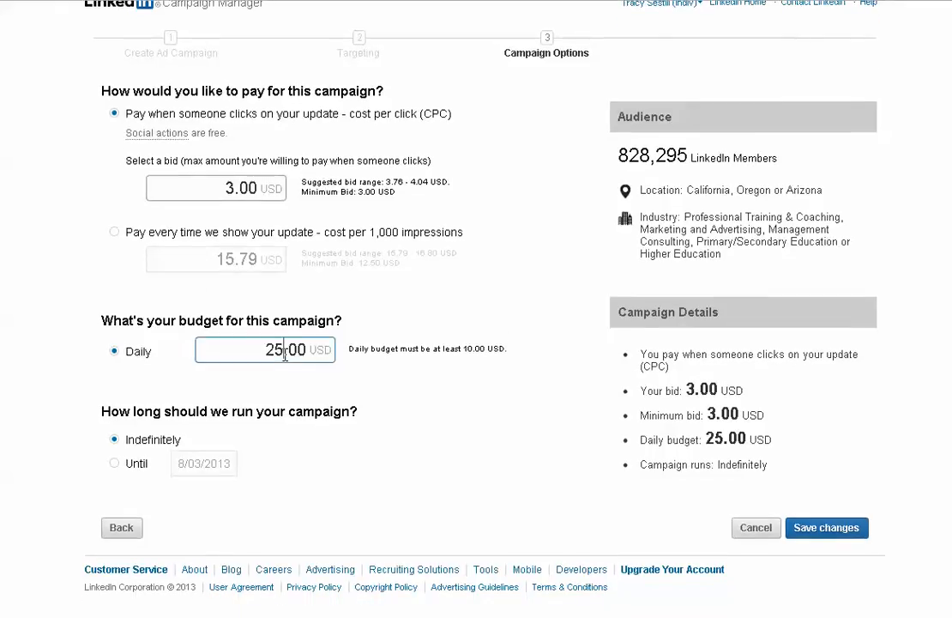
type("20.00")
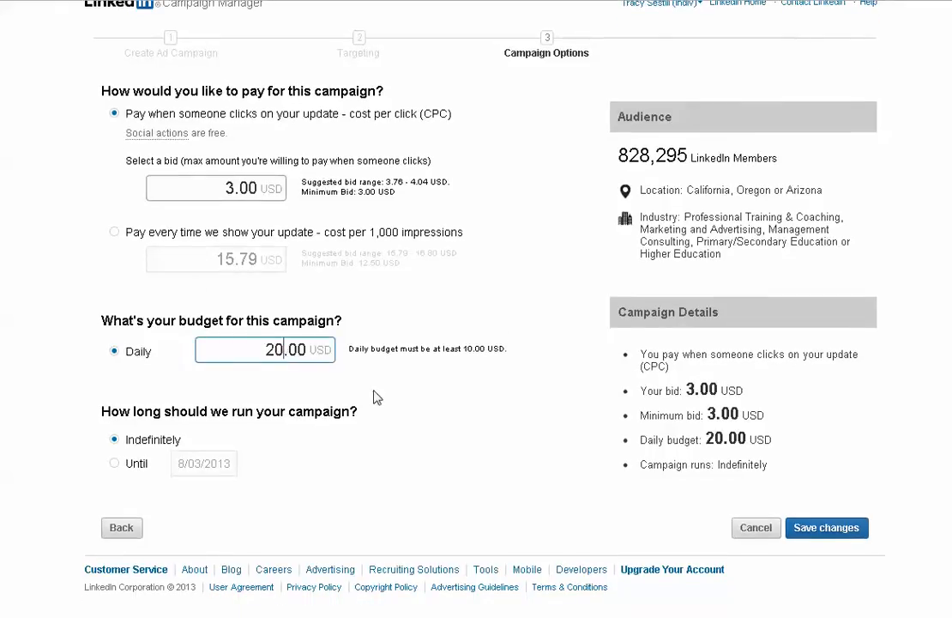
left_click(113, 463)
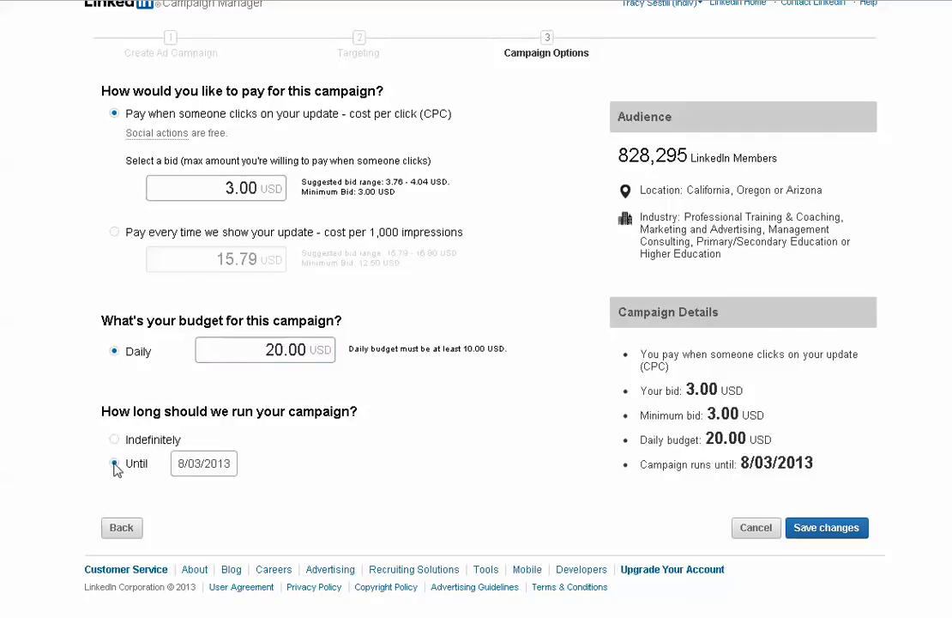
left_click(113, 463)
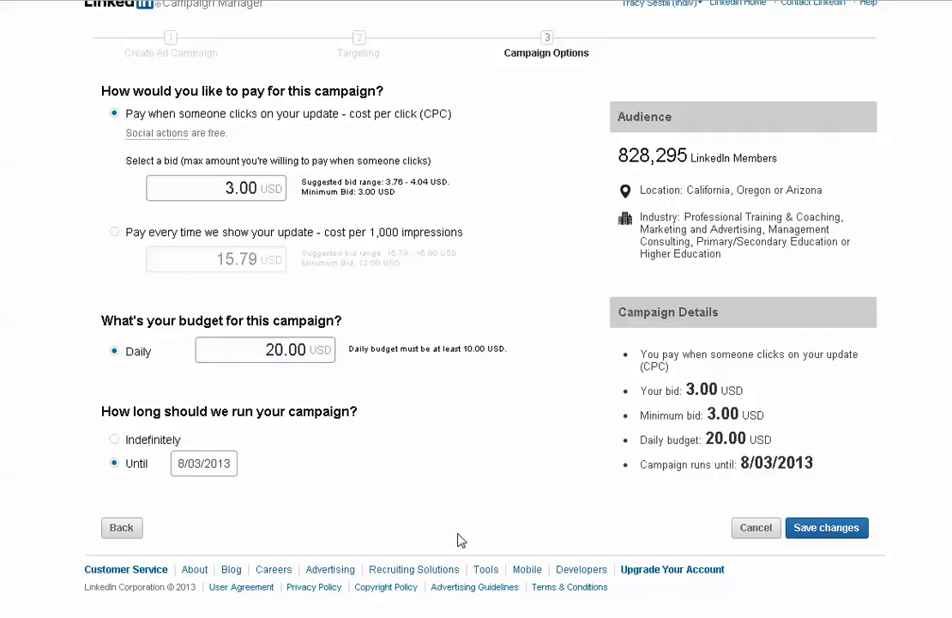
left_click(264, 350)
type("21")
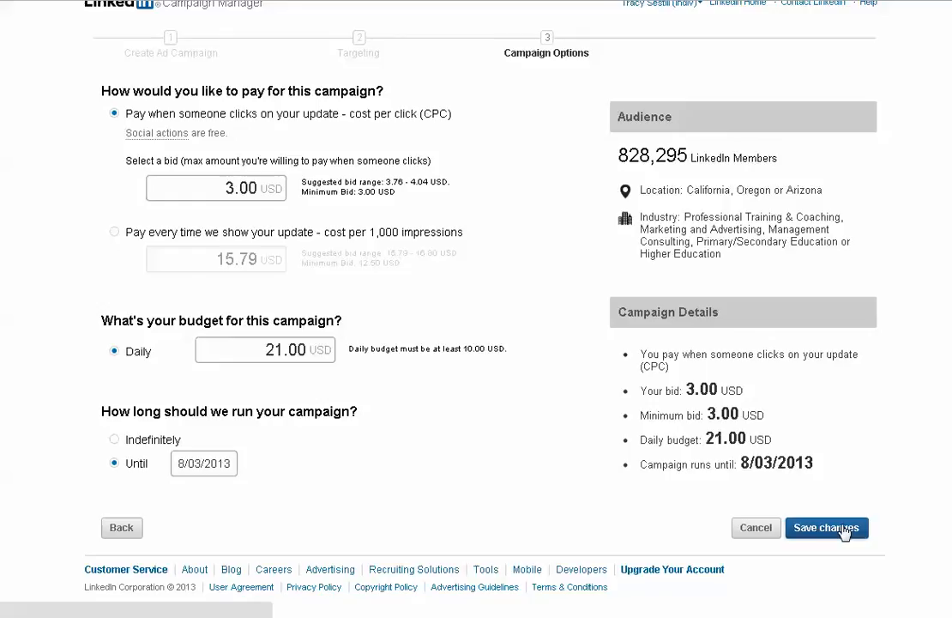
- Save the campaign and land on the Campaigns dashboard
left_click(827, 526)
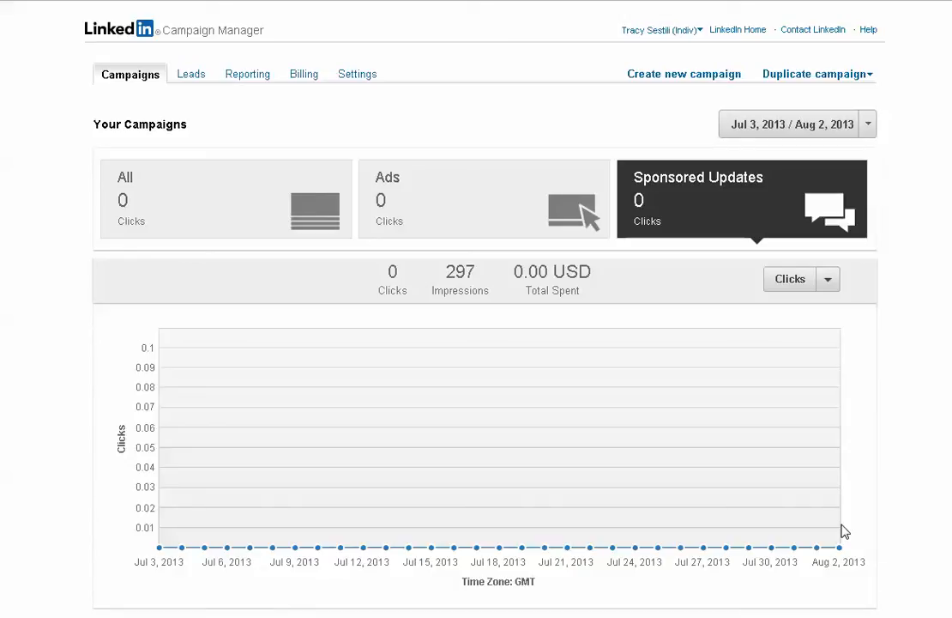
mouse_move(772, 328)
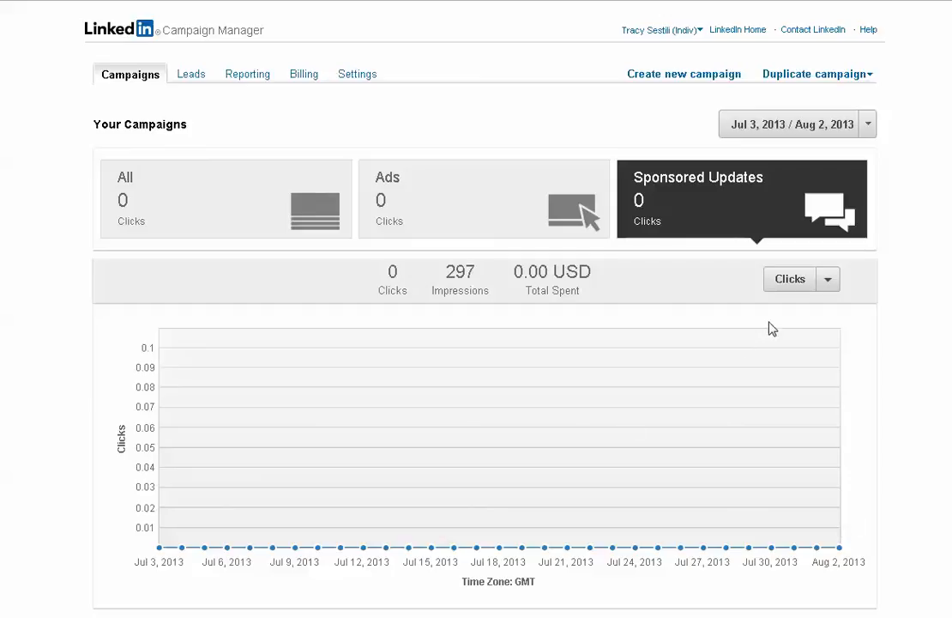
mouse_move(572, 443)
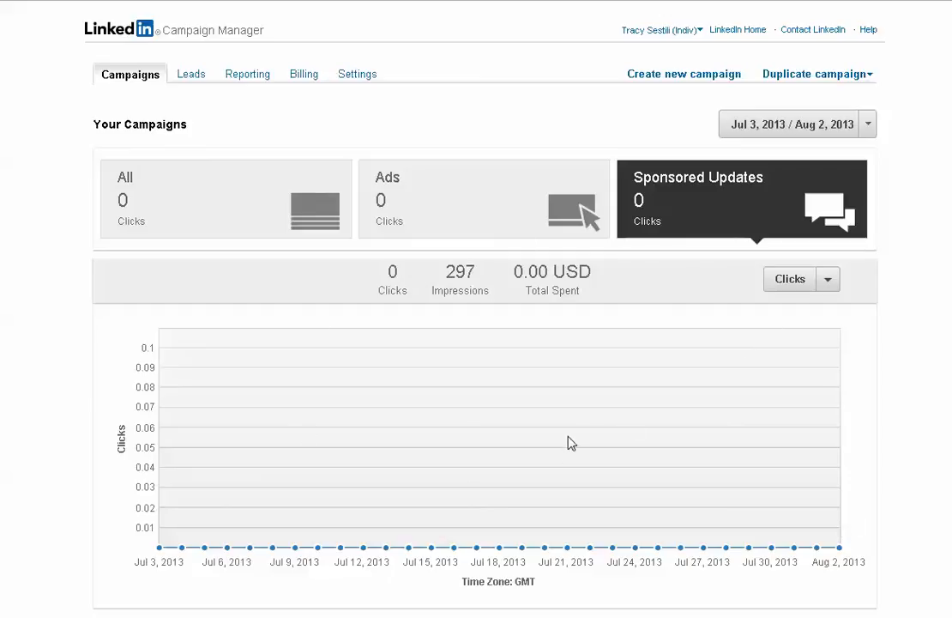
mouse_move(727, 405)
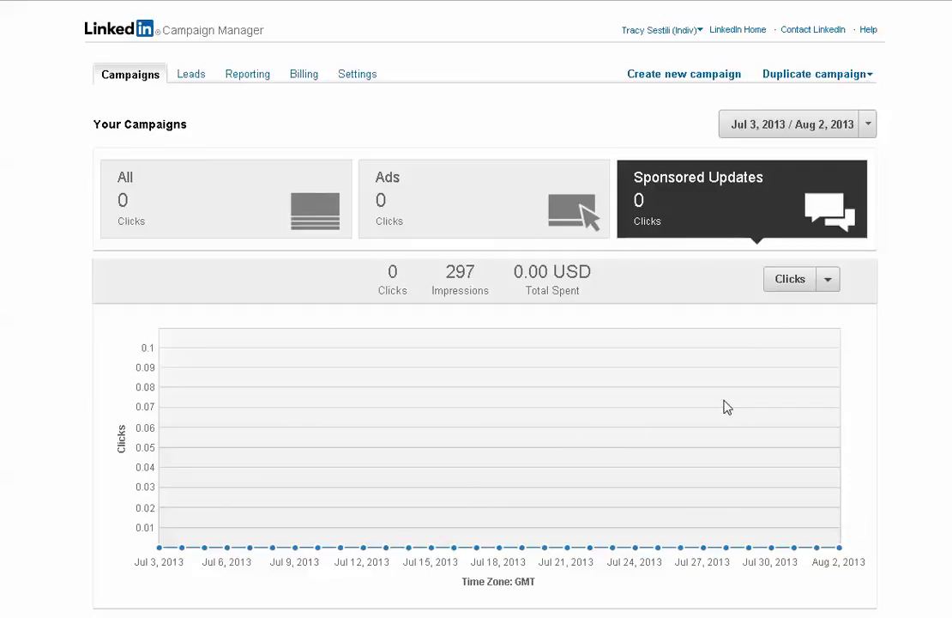